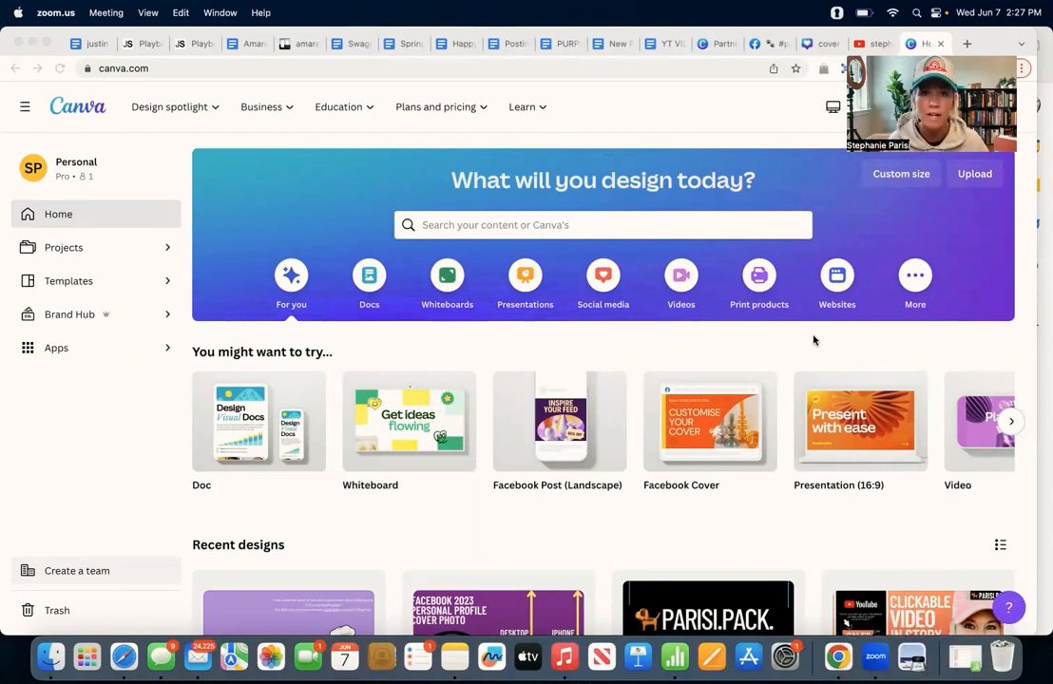
mouse_move(848, 438)
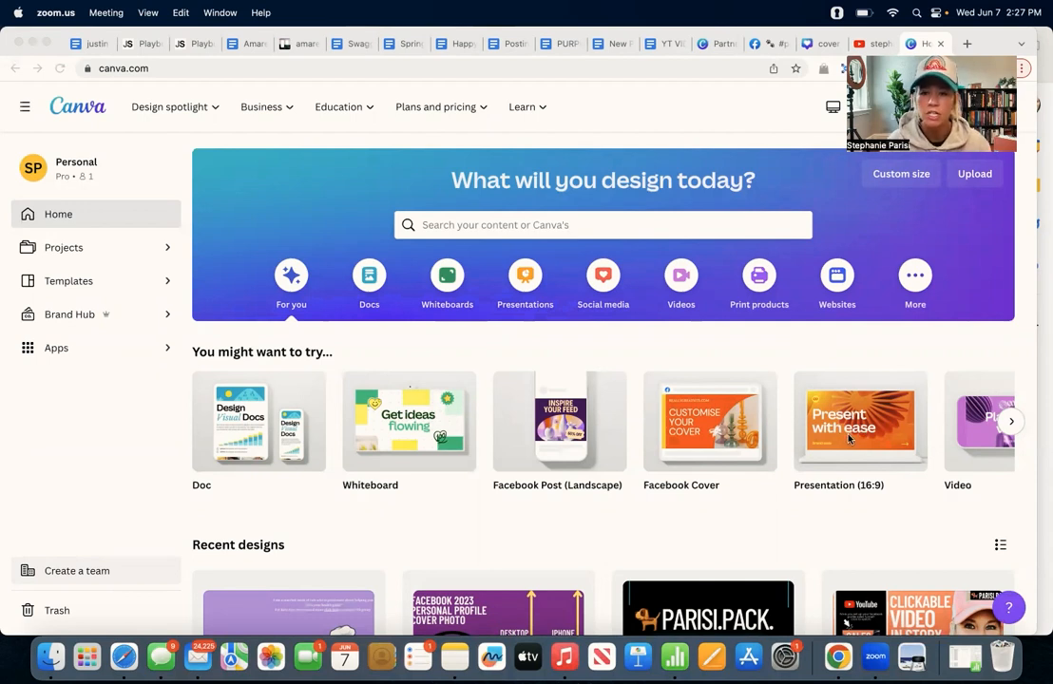
mouse_move(860, 421)
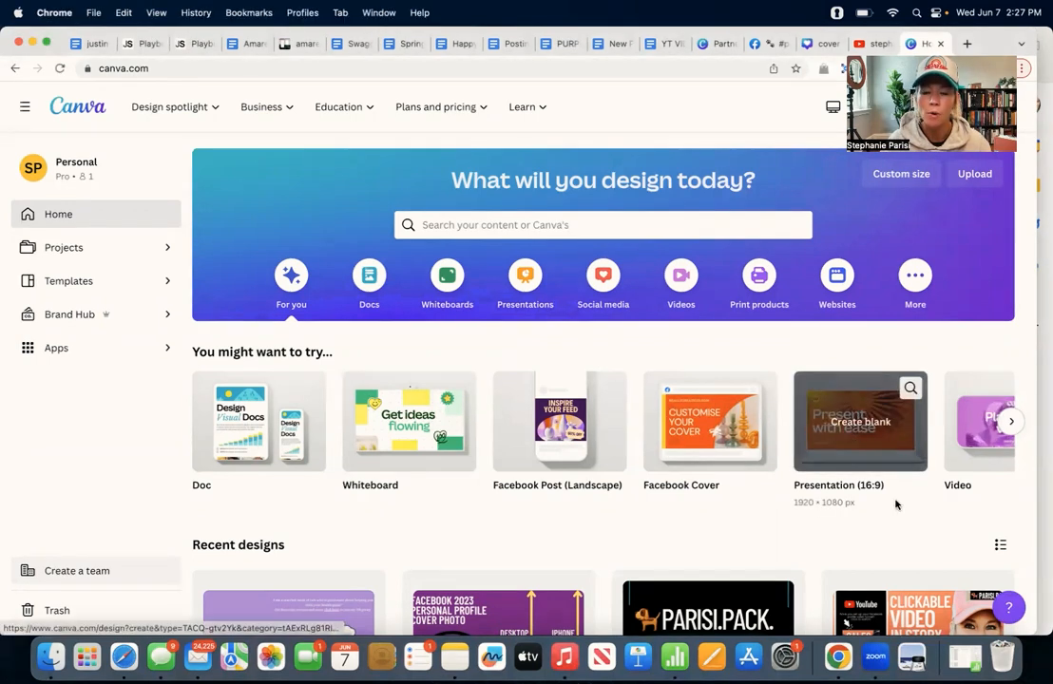
mouse_move(858, 437)
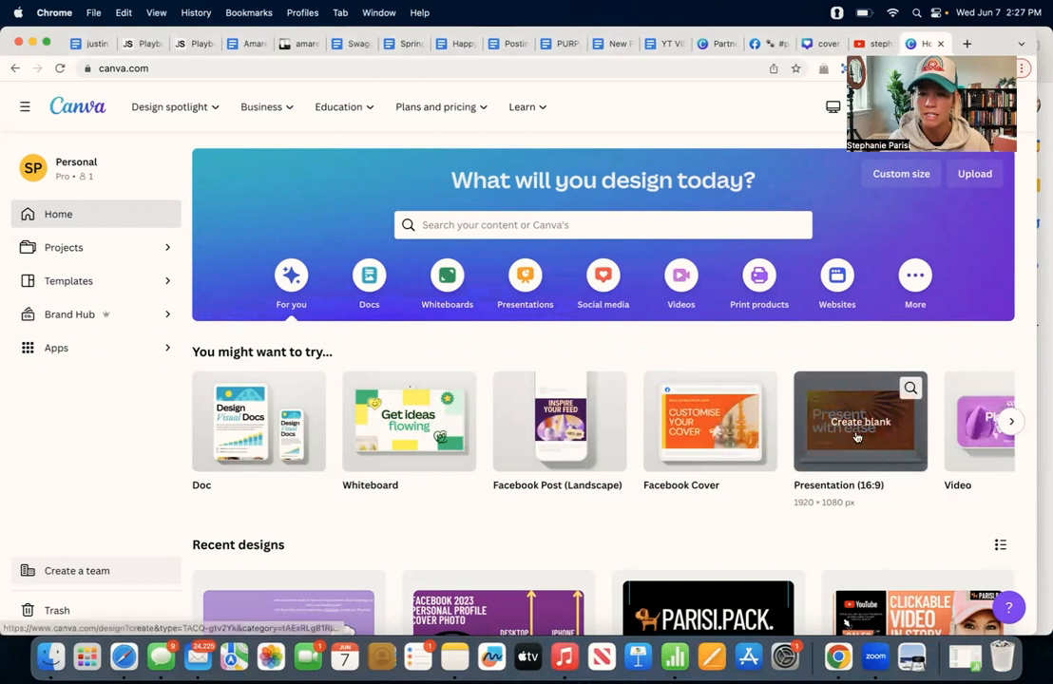
Create a blank 16:9 presentation, show past uploads, and add a second blank page
click(859, 423)
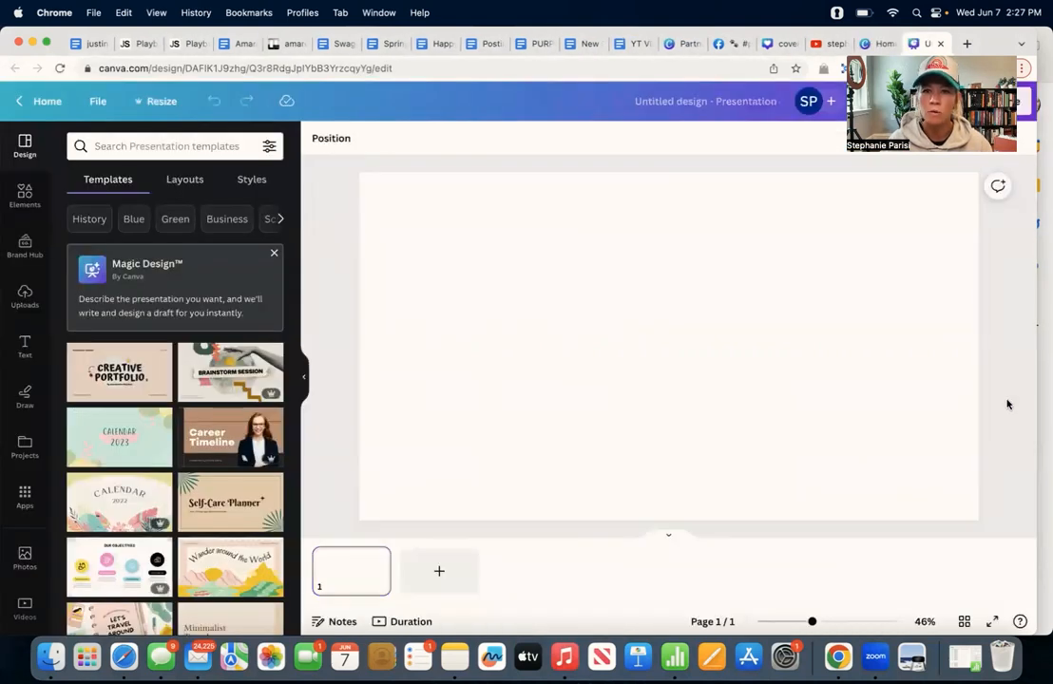
click(25, 192)
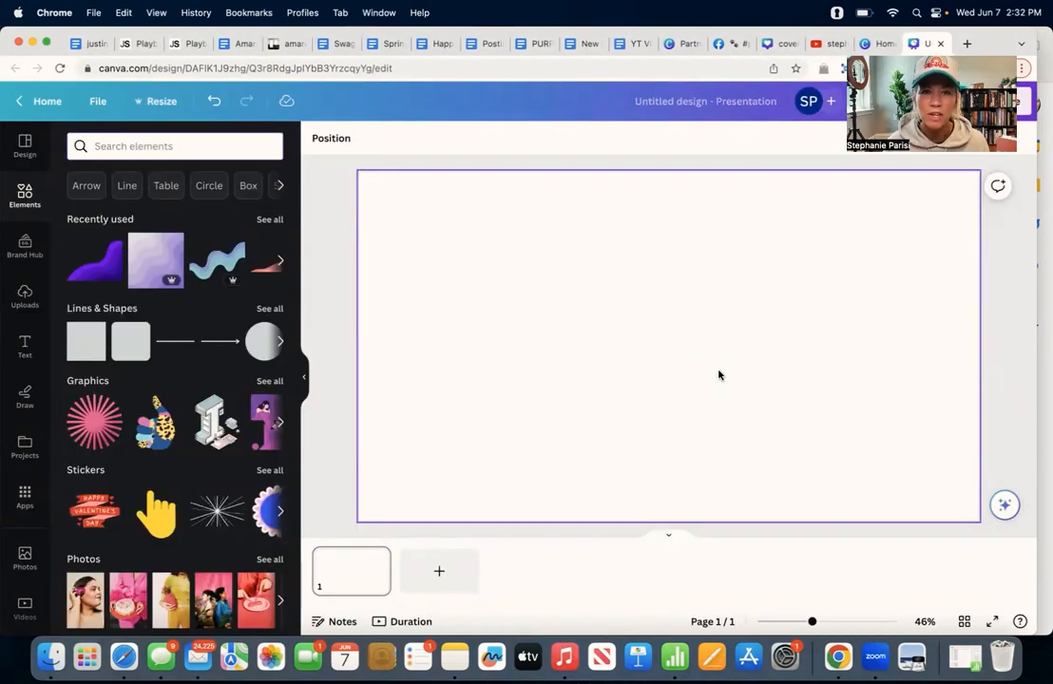
mouse_move(756, 381)
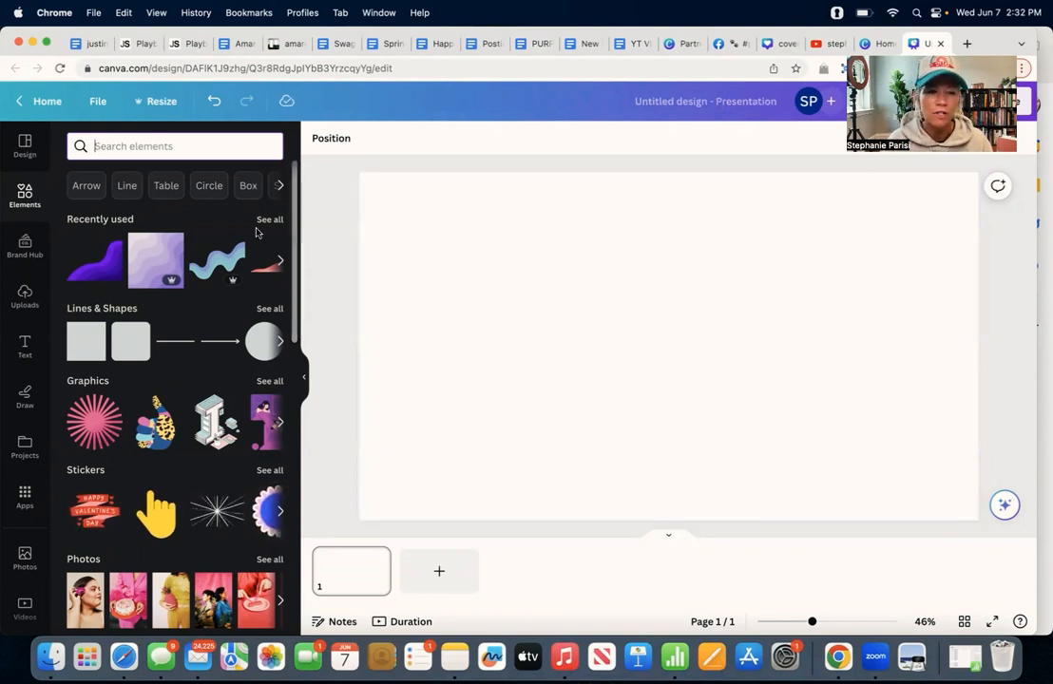
click(24, 294)
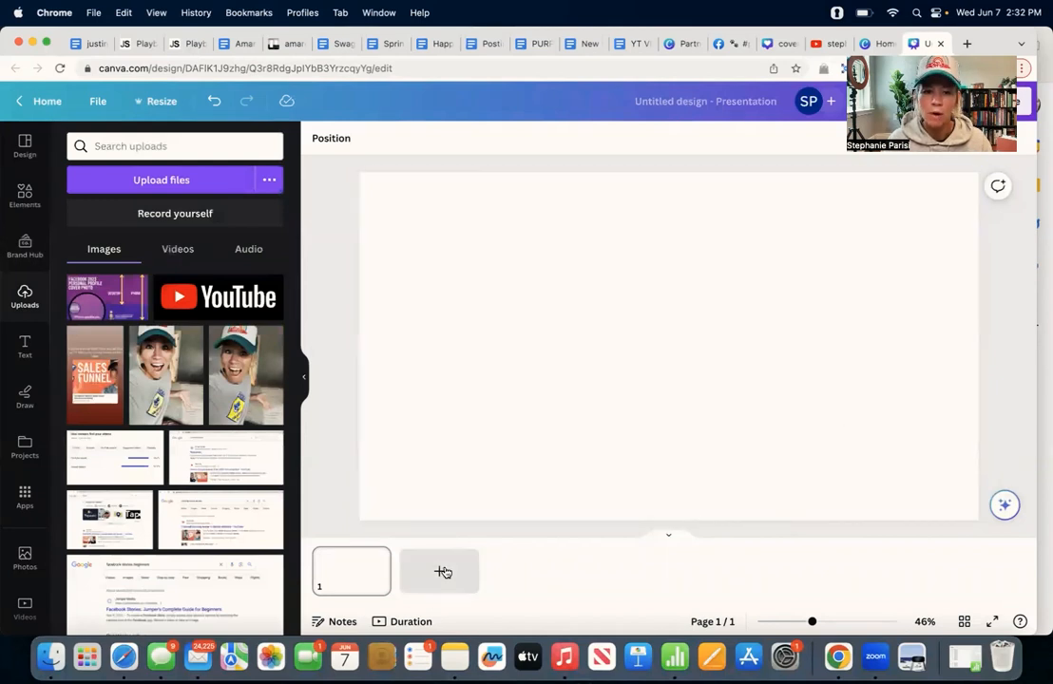
click(440, 572)
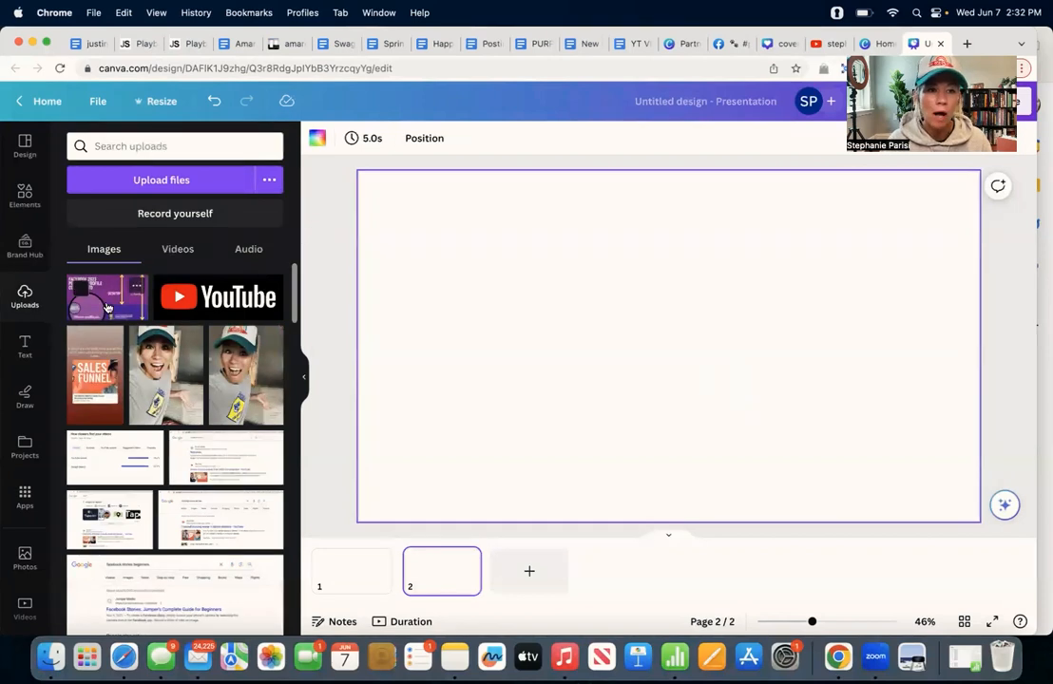
Add the uploaded Facebook 2023 profile cover template to page 2, then return to page 1
click(105, 295)
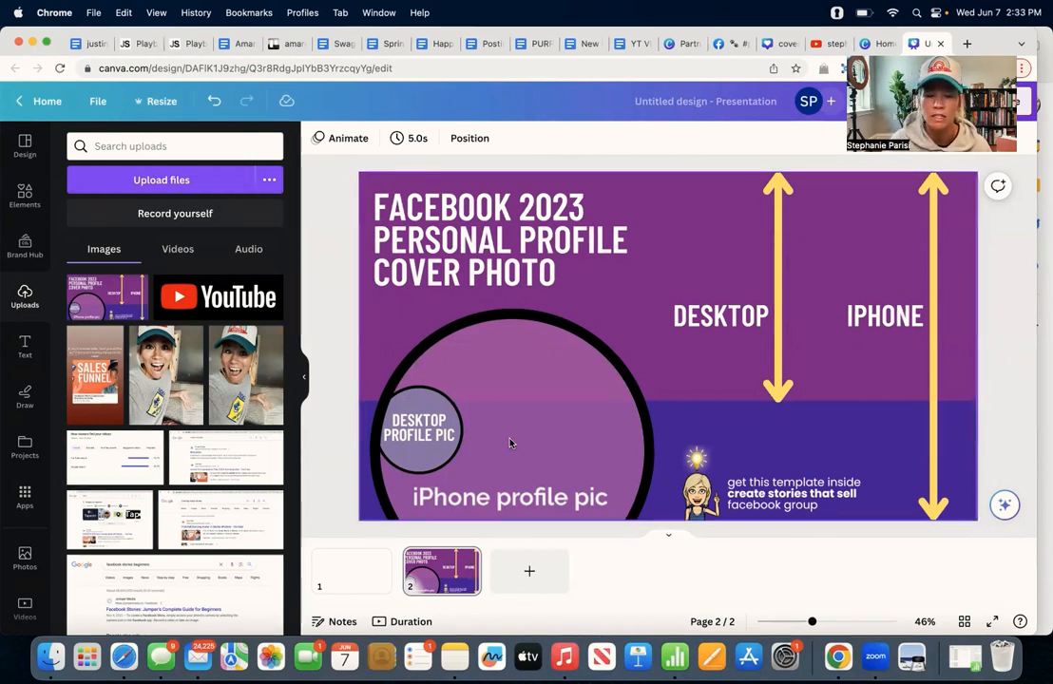
mouse_move(619, 383)
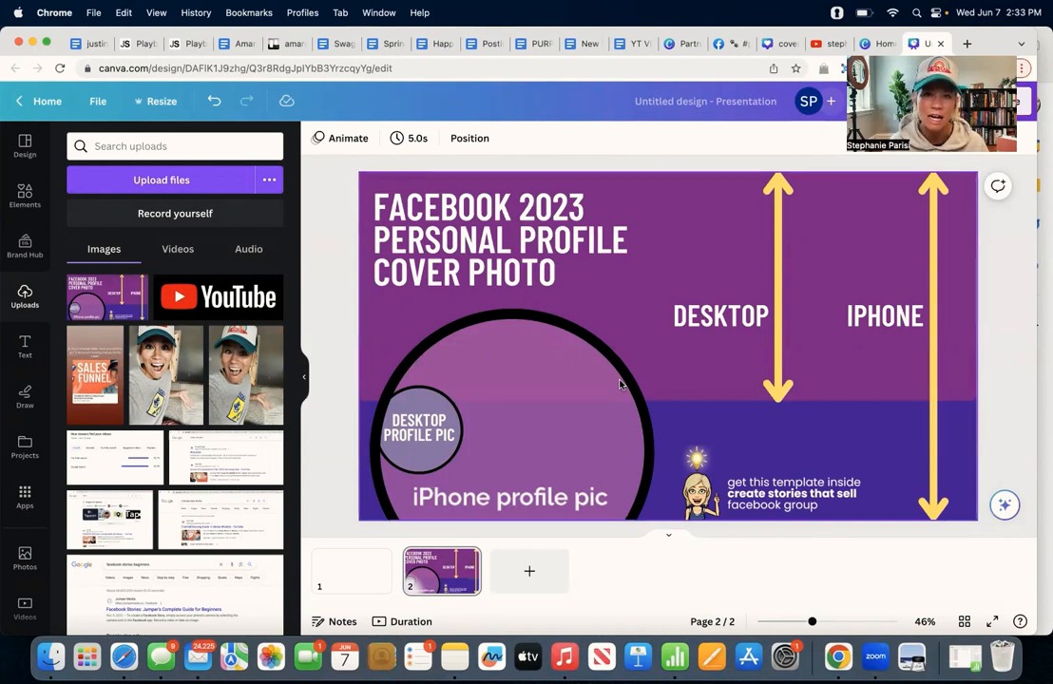
click(351, 571)
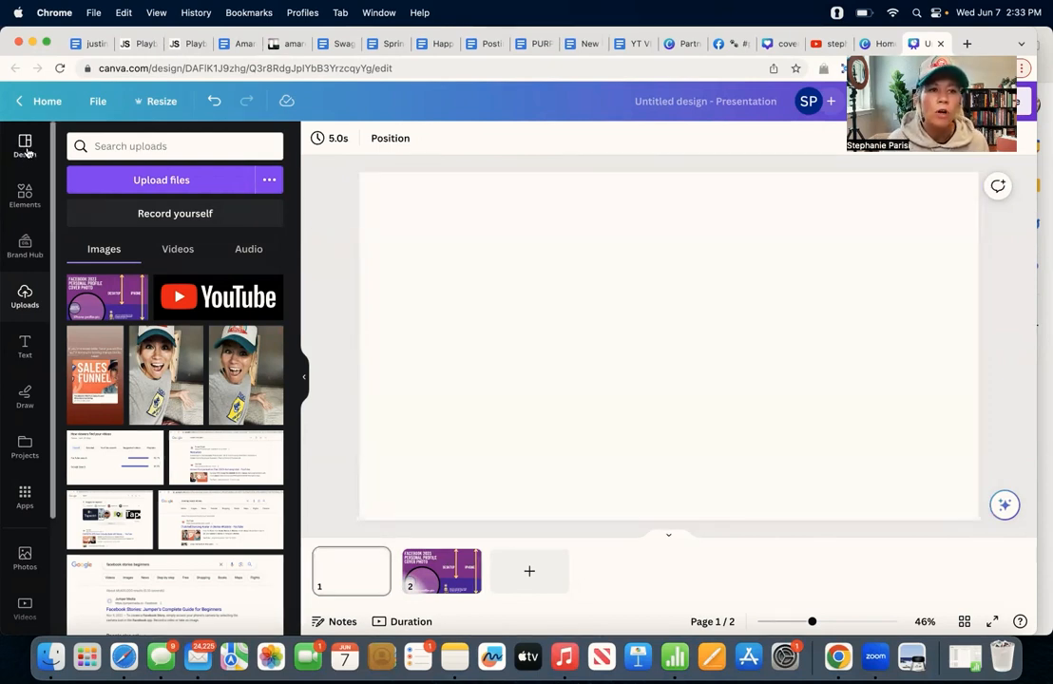
Open the Design panel's Templates tab and scroll through the presentation templates
click(24, 147)
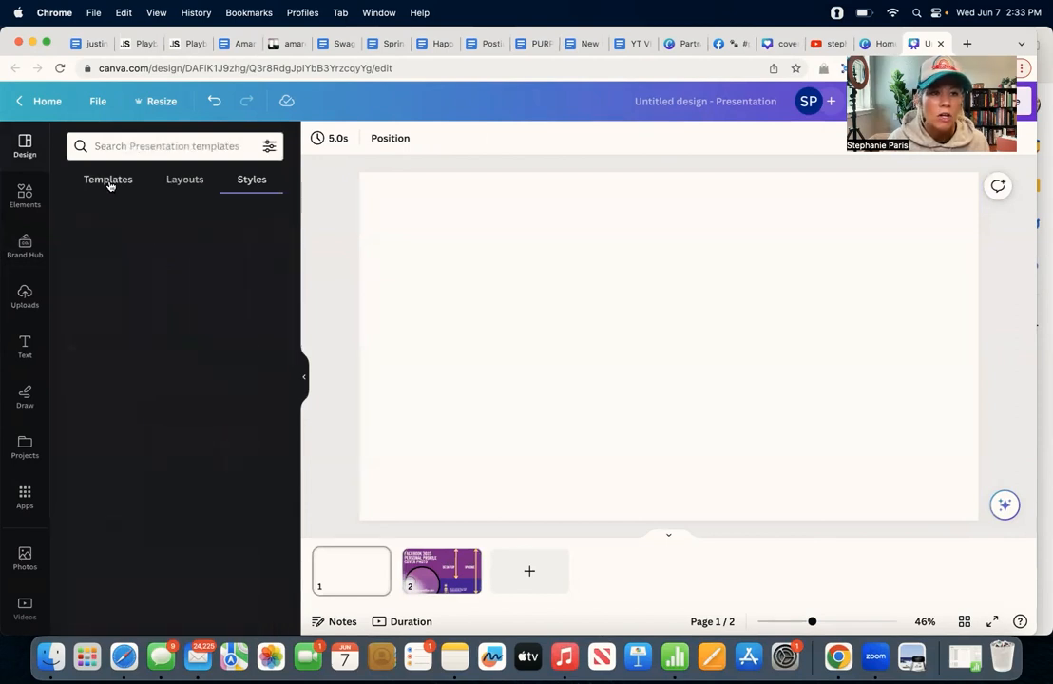
click(107, 180)
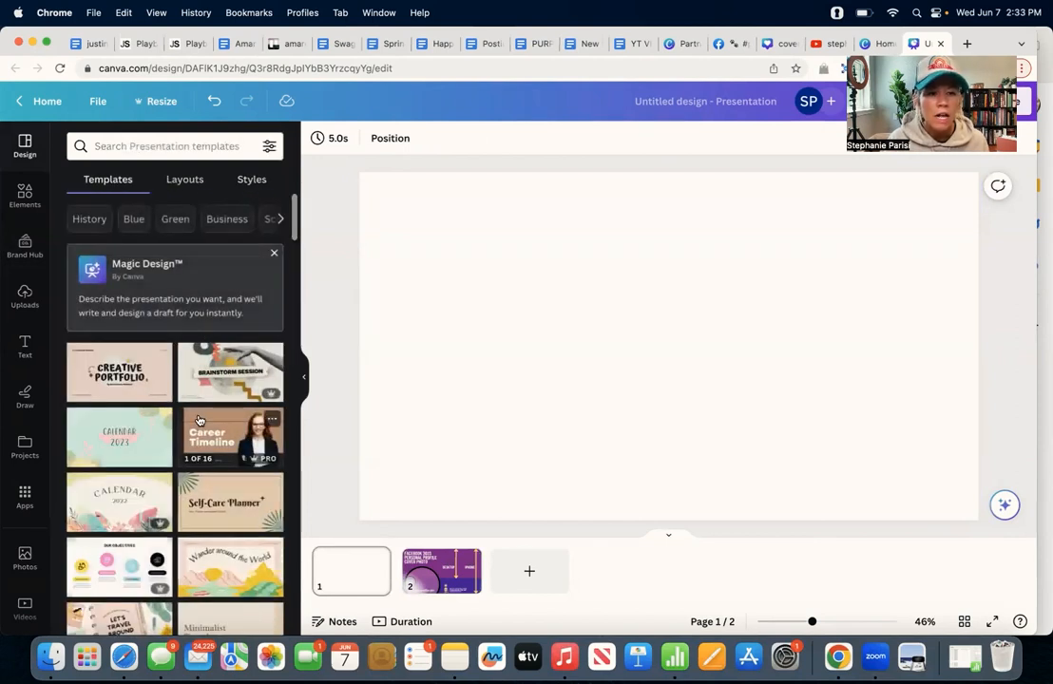
scroll(down, 3)
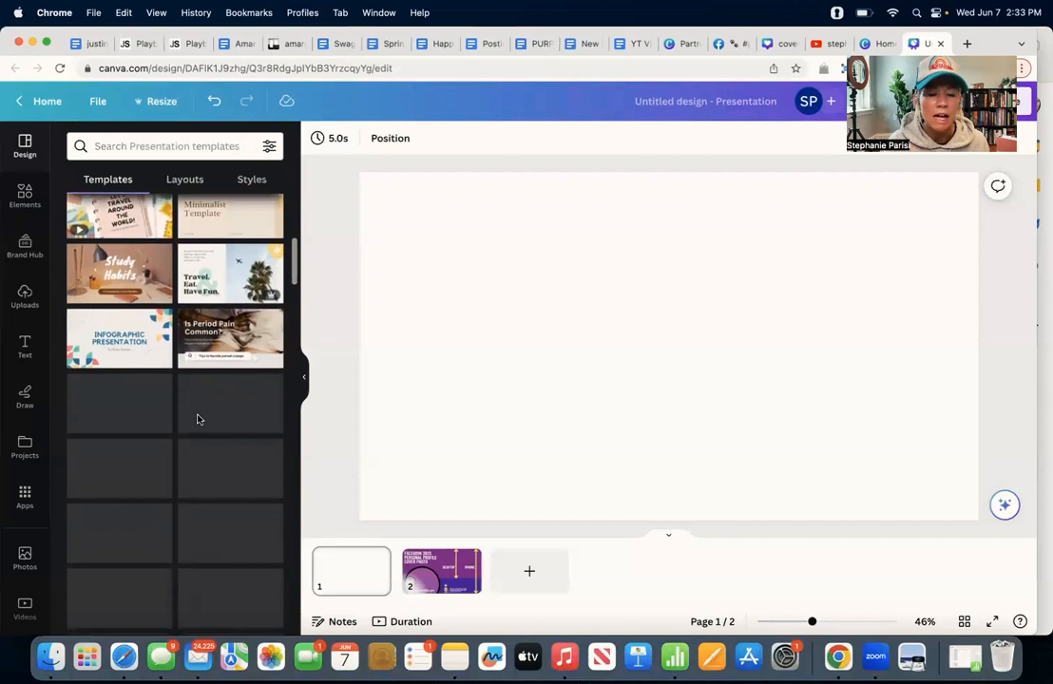
scroll(down, 3)
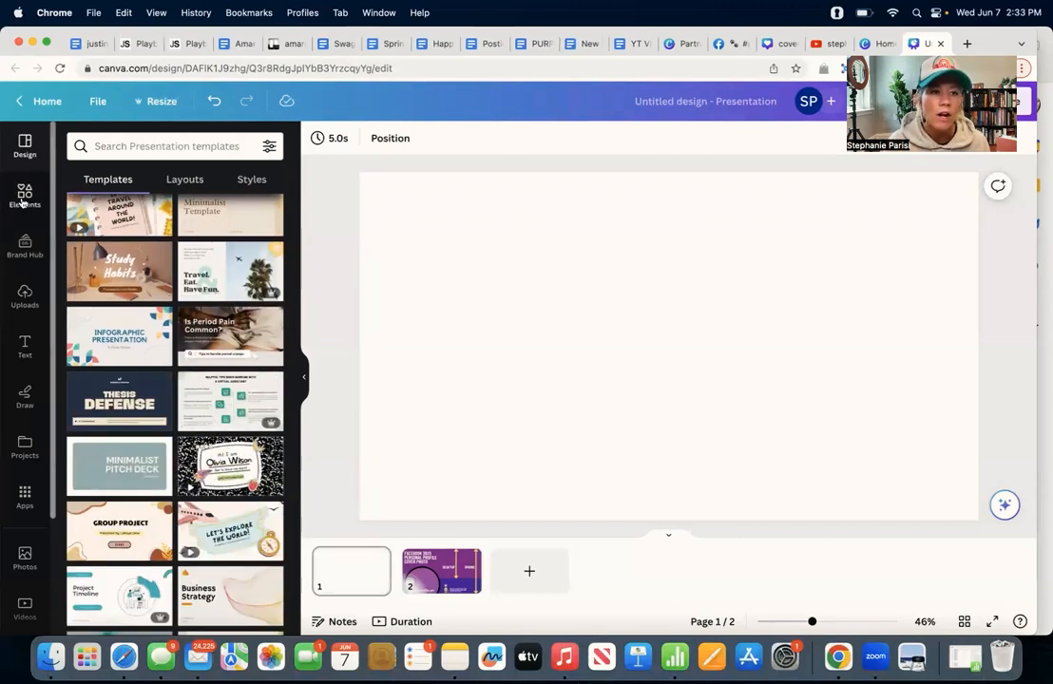
Search elements for 'color waves', filter to Graphics, and browse down to the purple wave
click(25, 198)
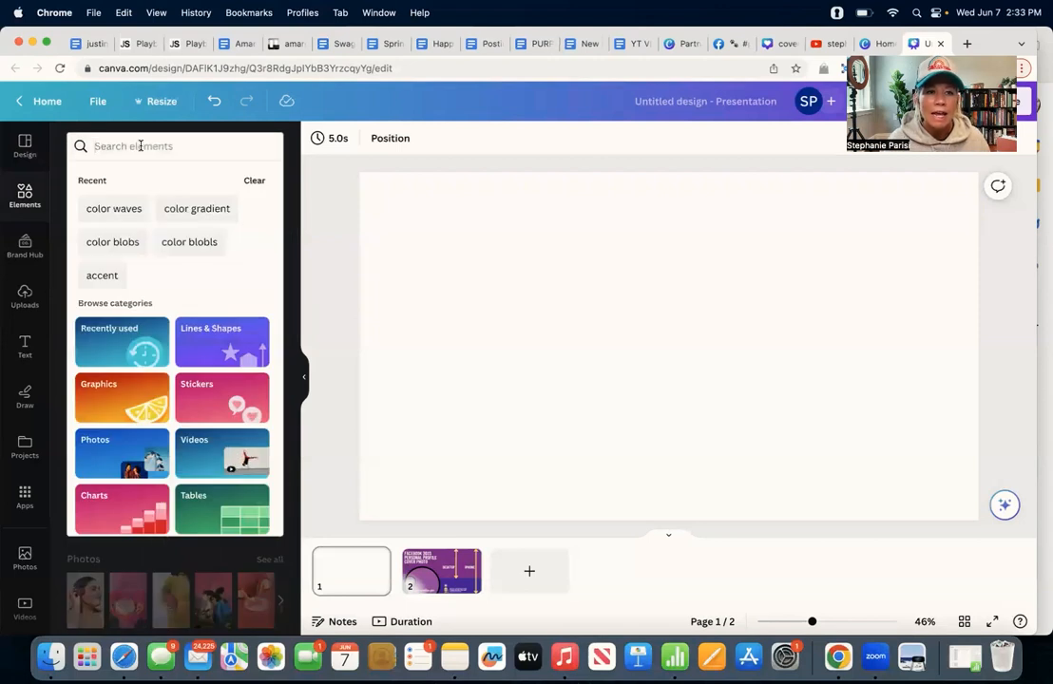
text(color waves)
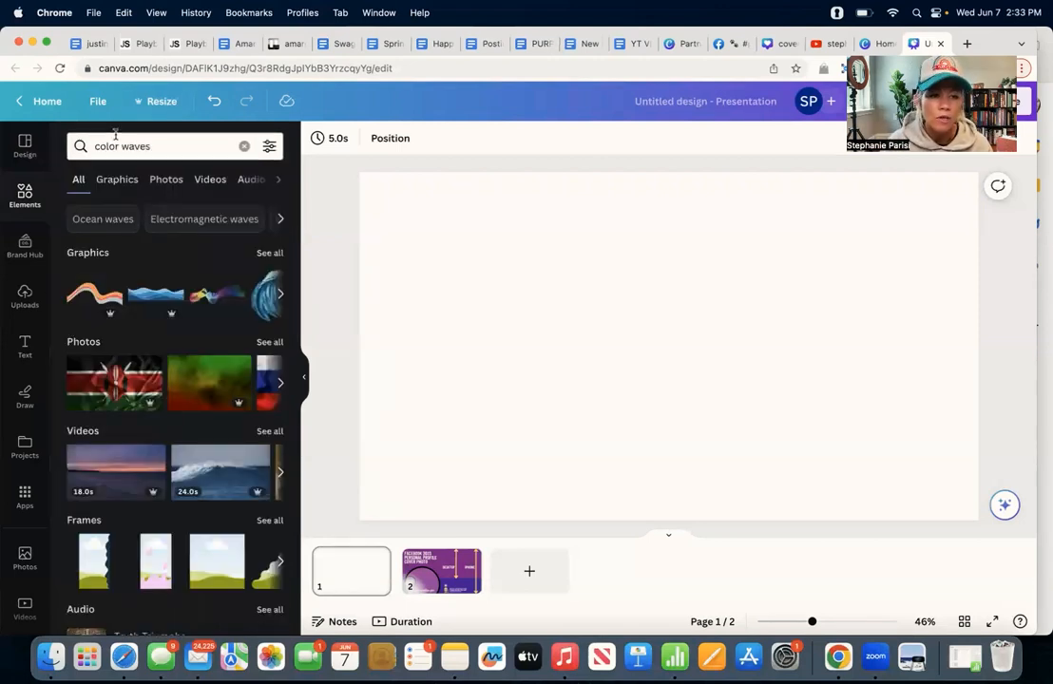
click(117, 179)
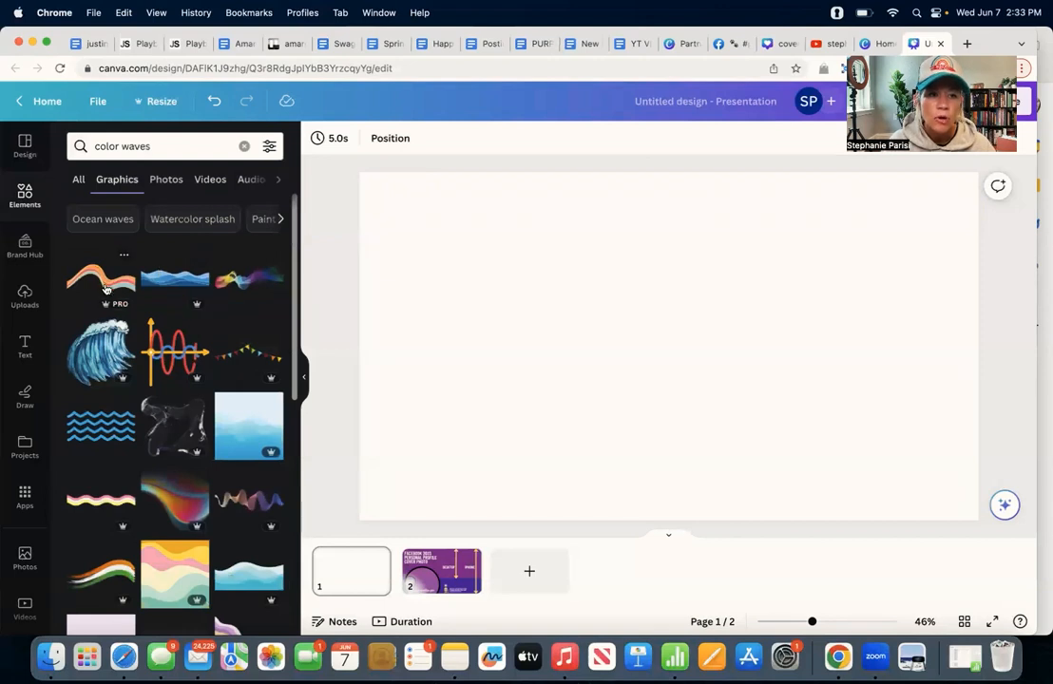
scroll(down, 3)
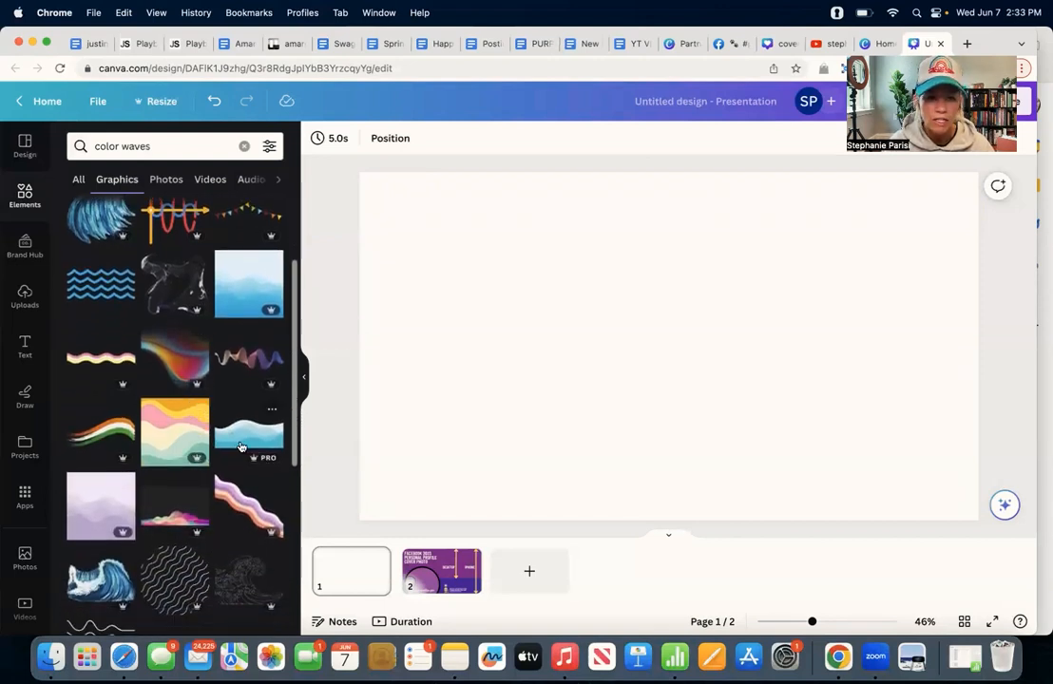
scroll(down, 3)
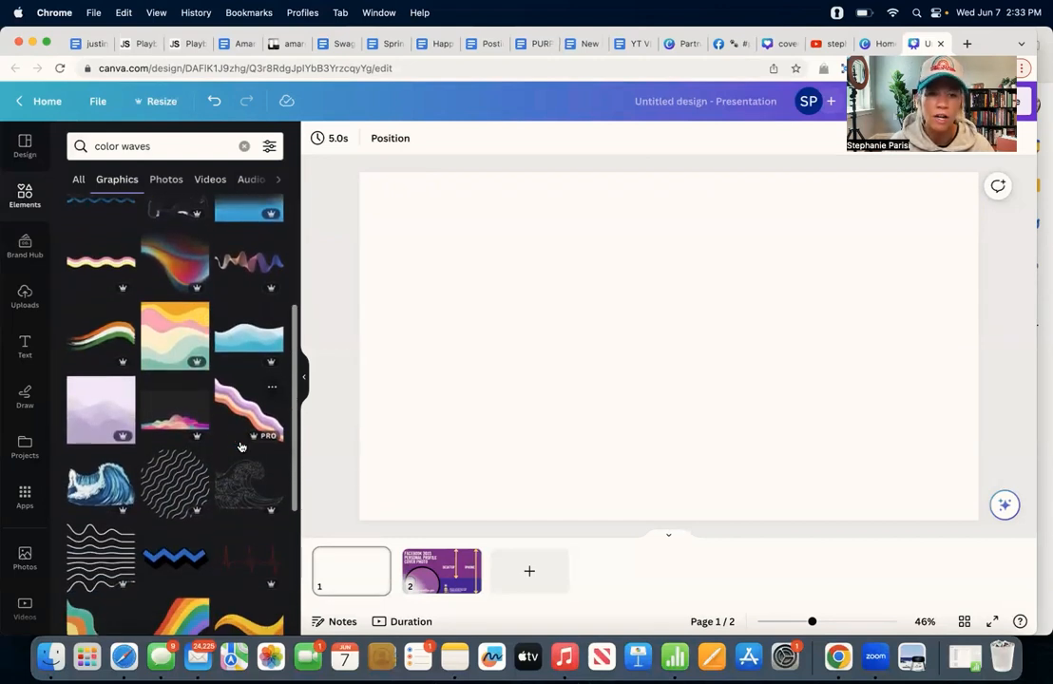
scroll(down, 3)
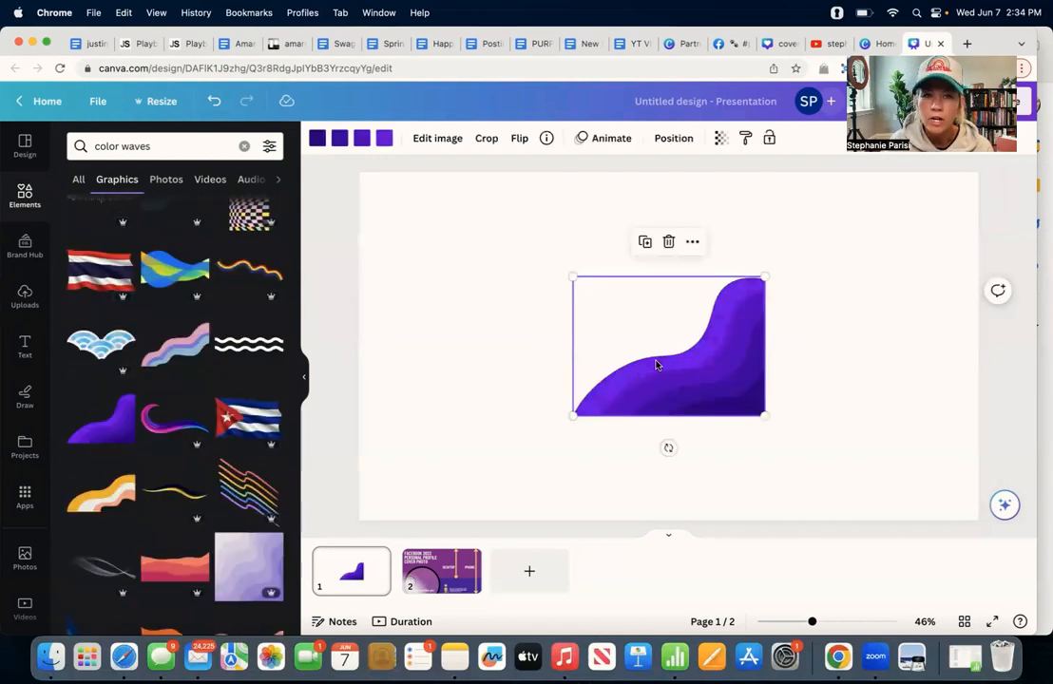
Stretch the purple wave to cover all of page 1 and add a pointing Bitmoji
drag(571, 277, 428, 172)
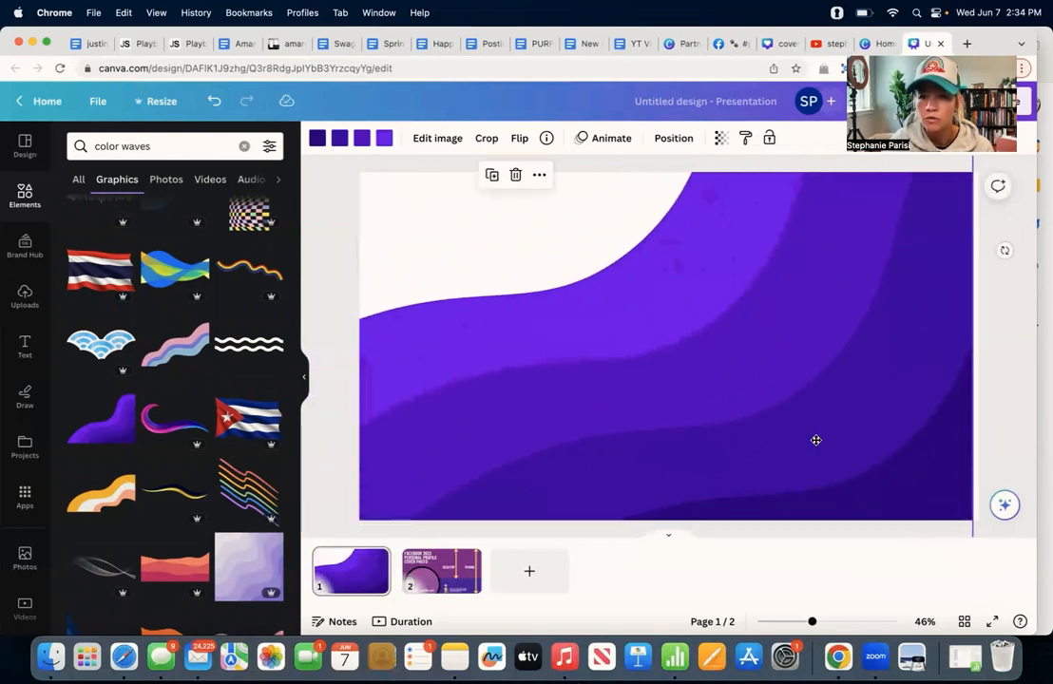
drag(972, 519, 793, 424)
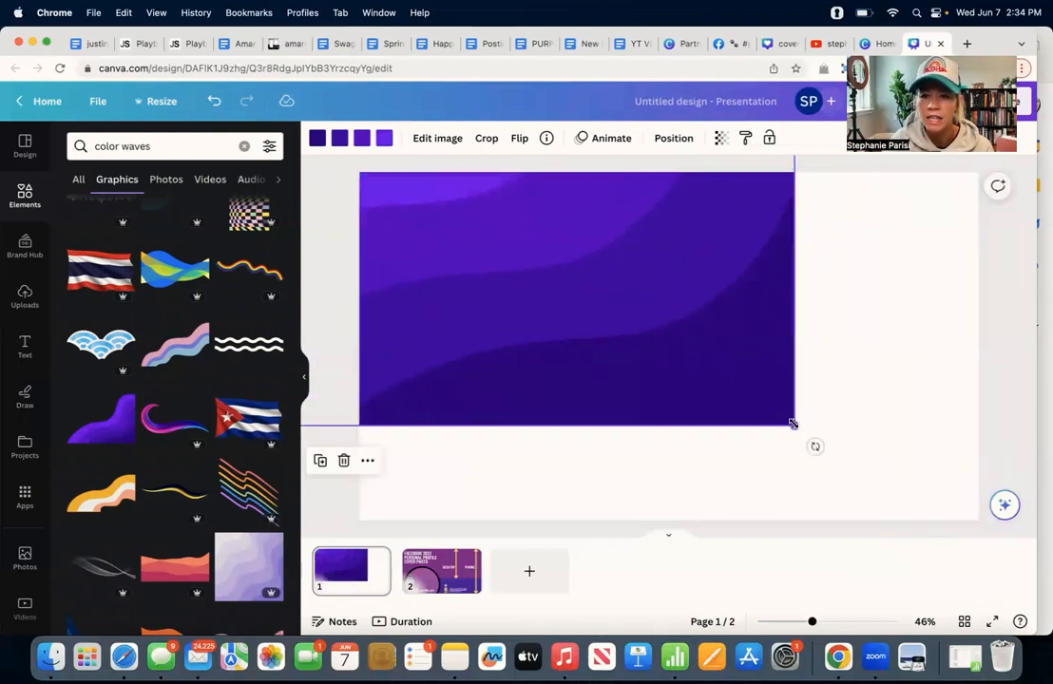
drag(793, 424, 886, 474)
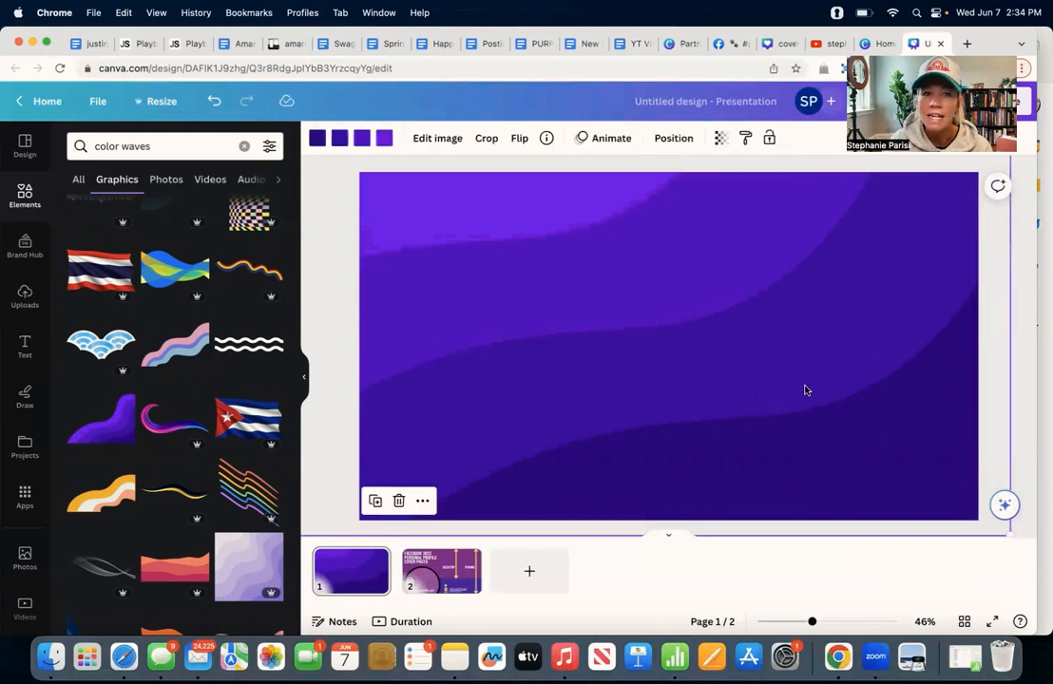
mouse_move(316, 138)
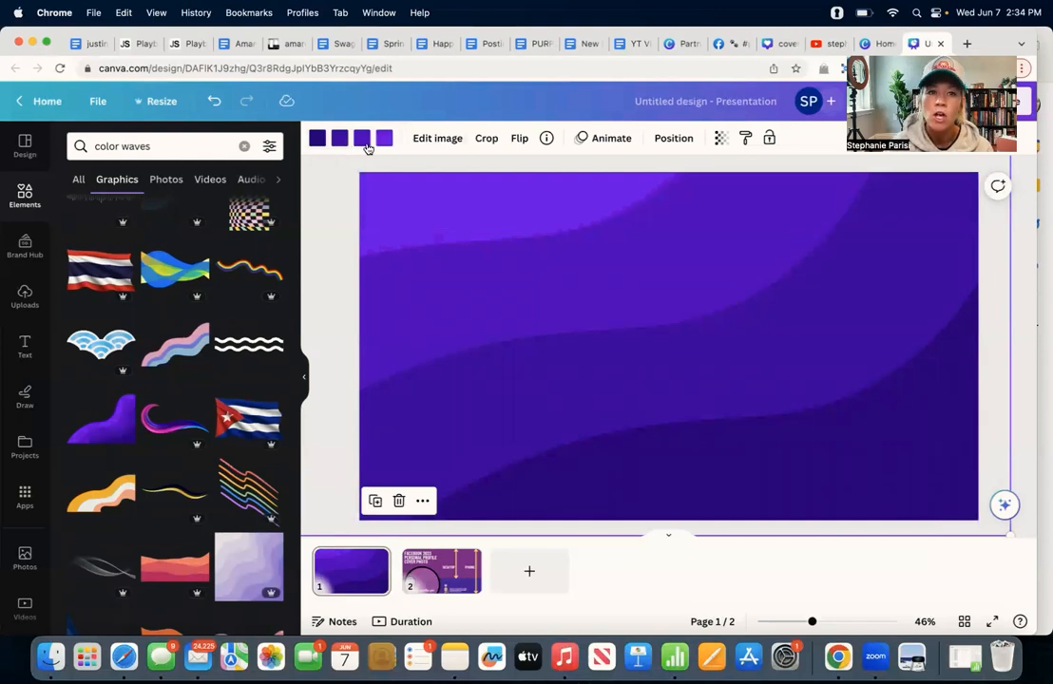
mouse_move(346, 148)
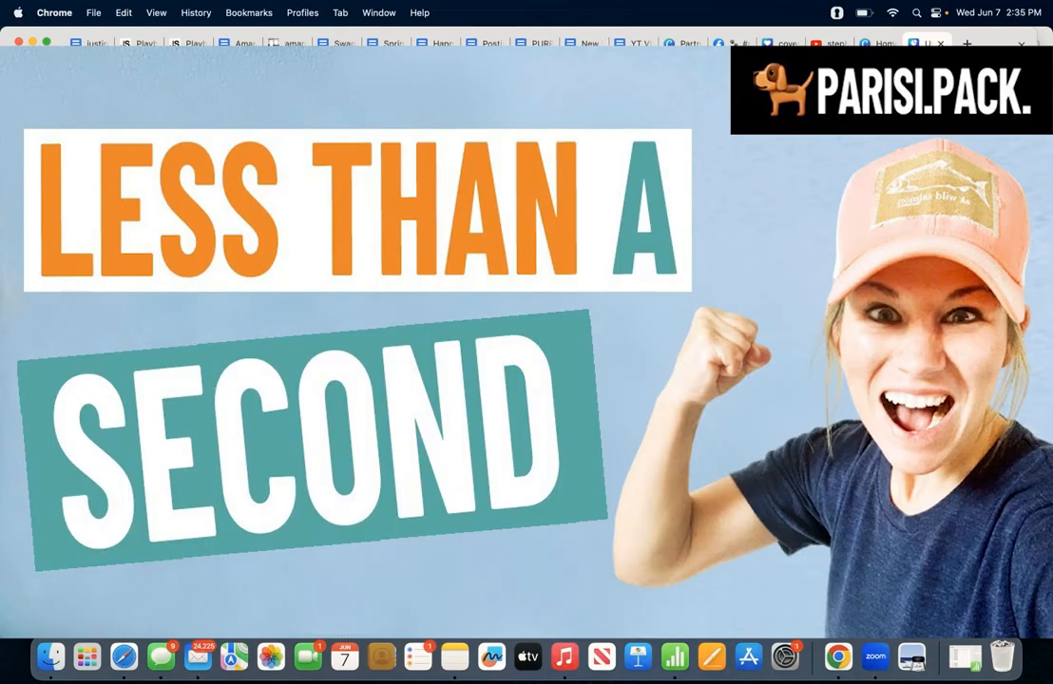
click(927, 43)
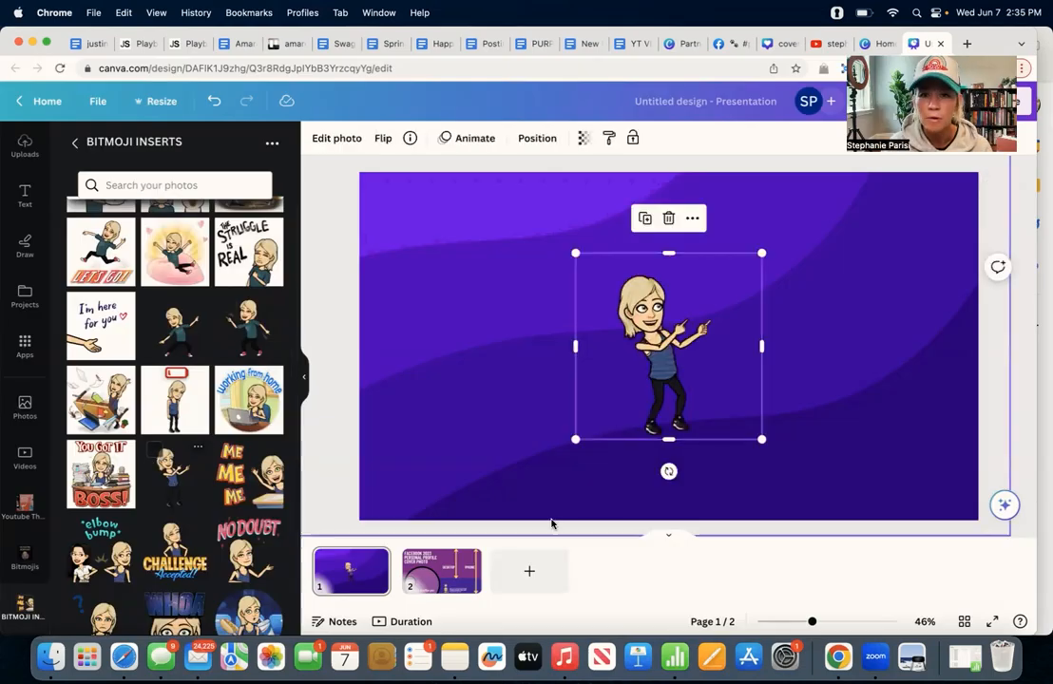
Move the Bitmoji to the lower right, flip it horizontally, and enlarge it
drag(668, 347, 884, 409)
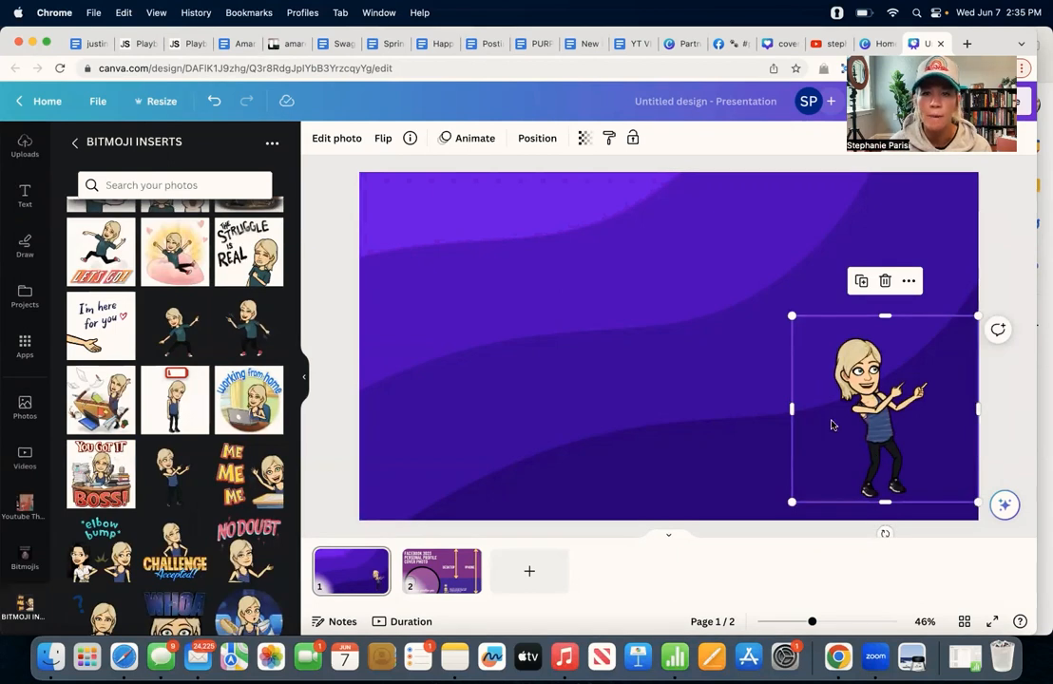
click(382, 138)
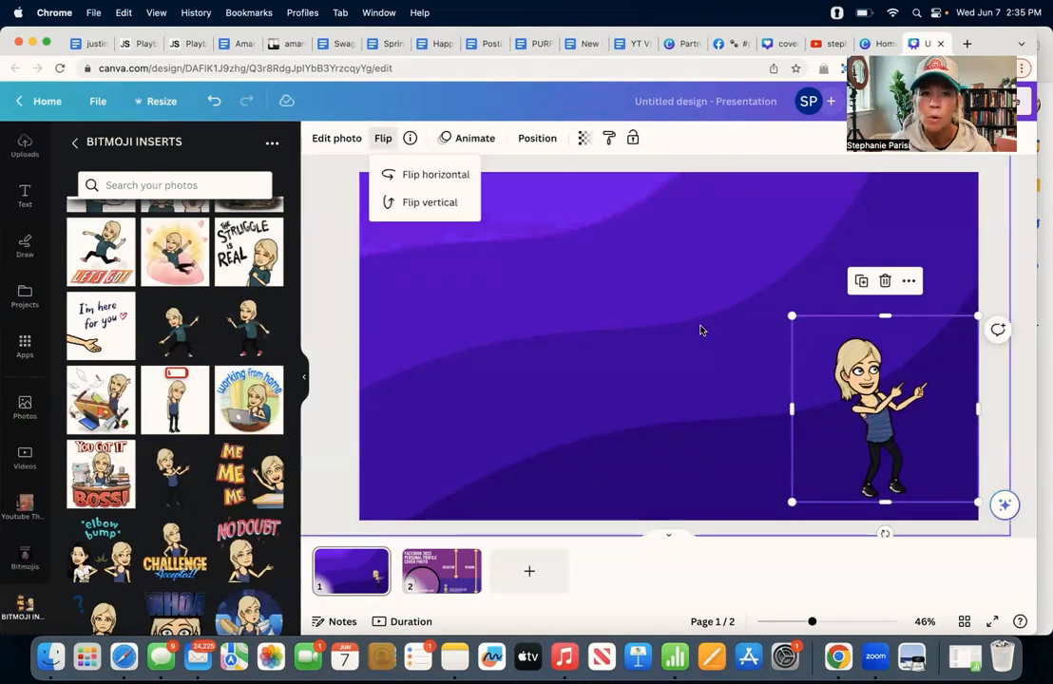
click(436, 174)
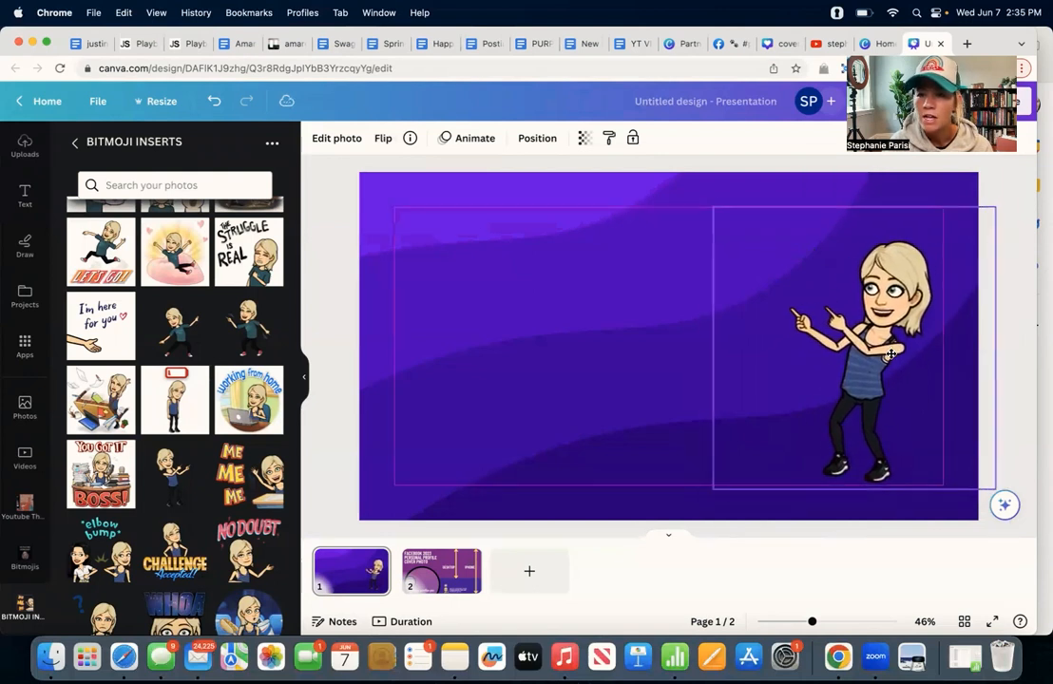
click(889, 356)
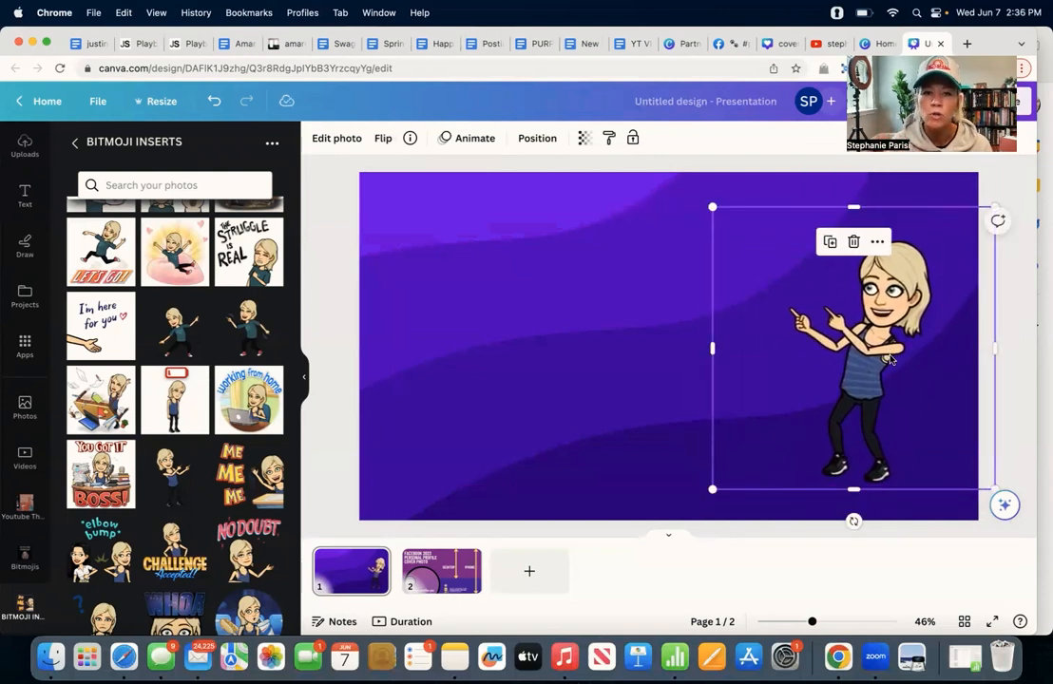
click(442, 572)
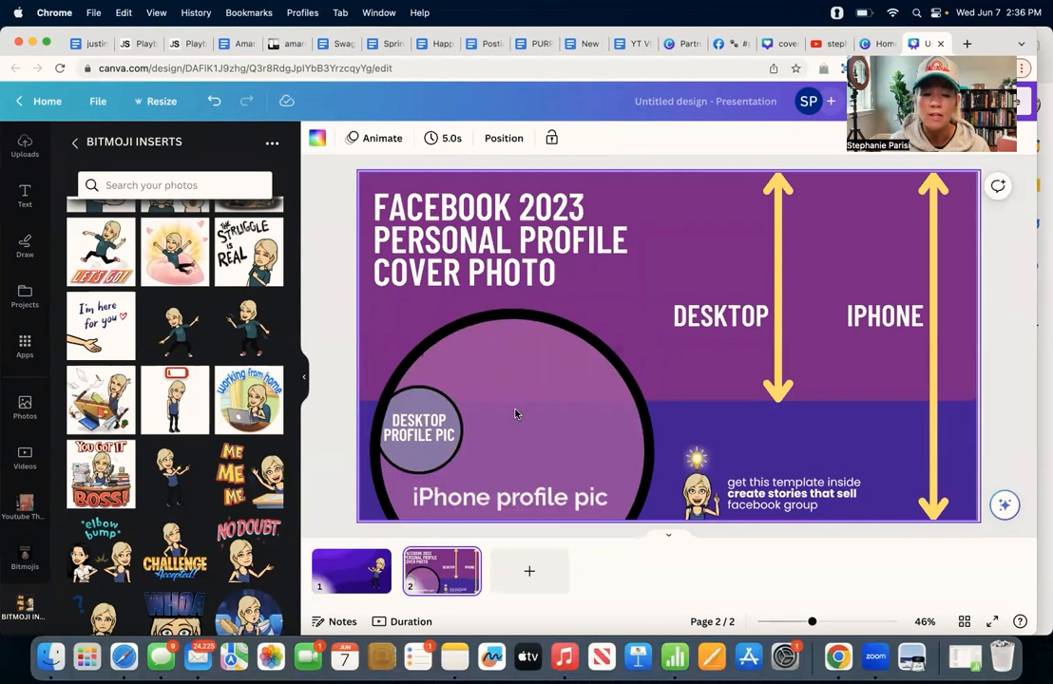
mouse_move(558, 363)
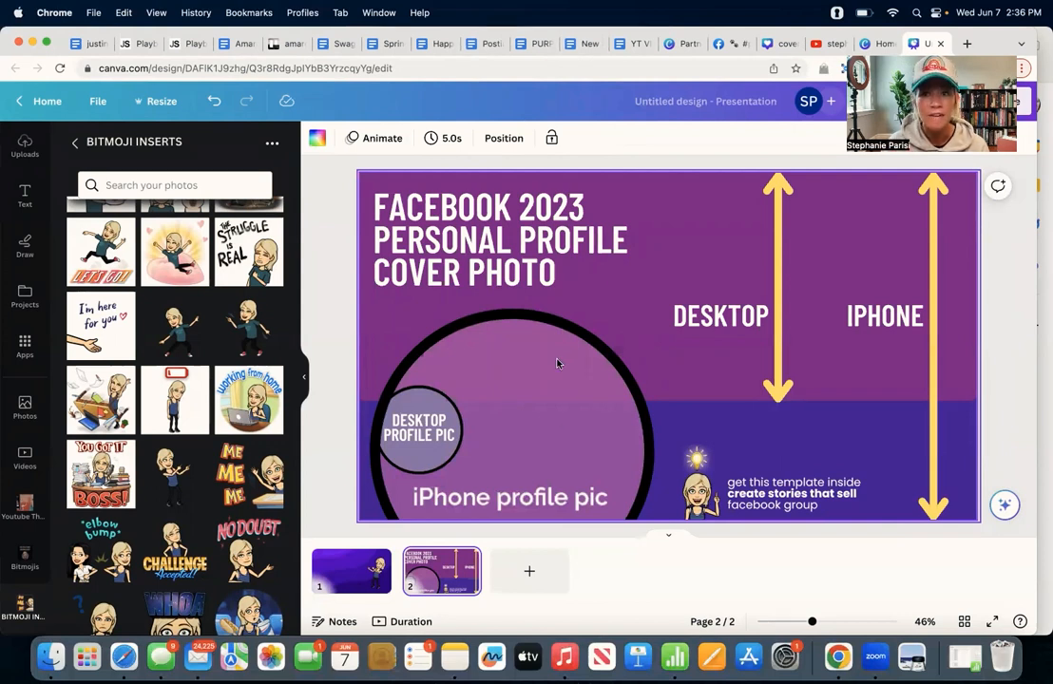
mouse_move(458, 446)
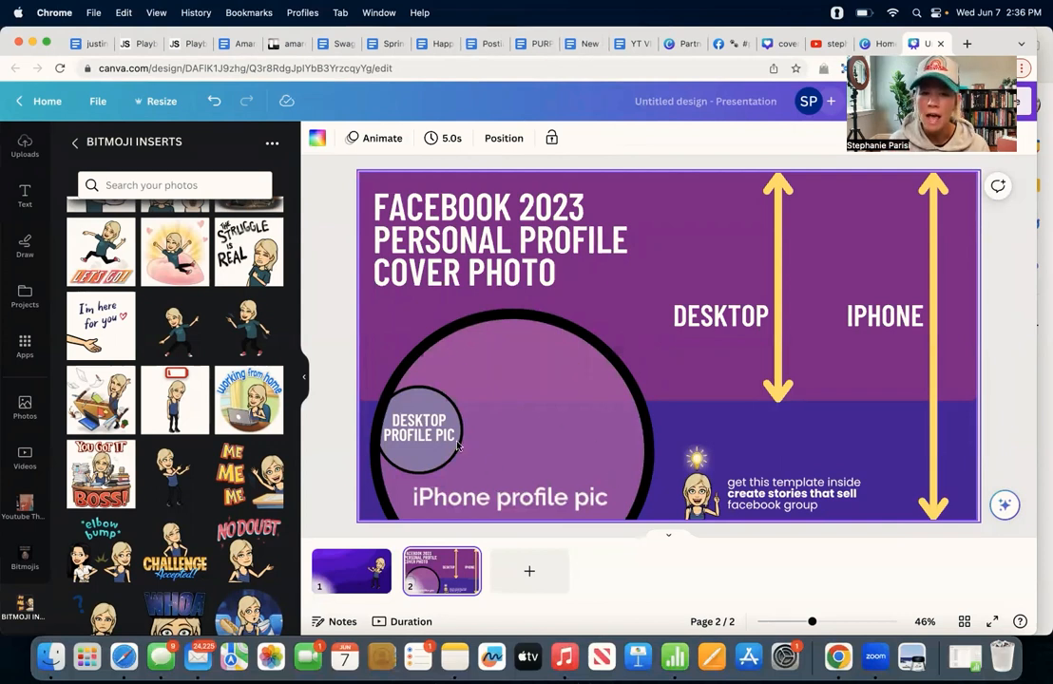
mouse_move(526, 489)
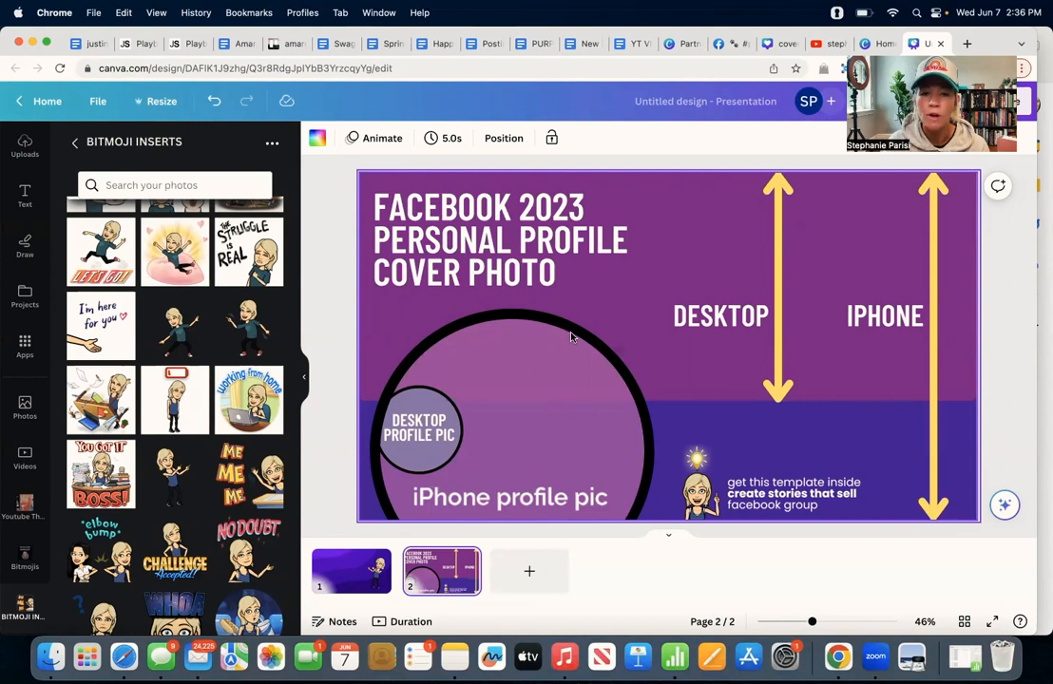
click(351, 571)
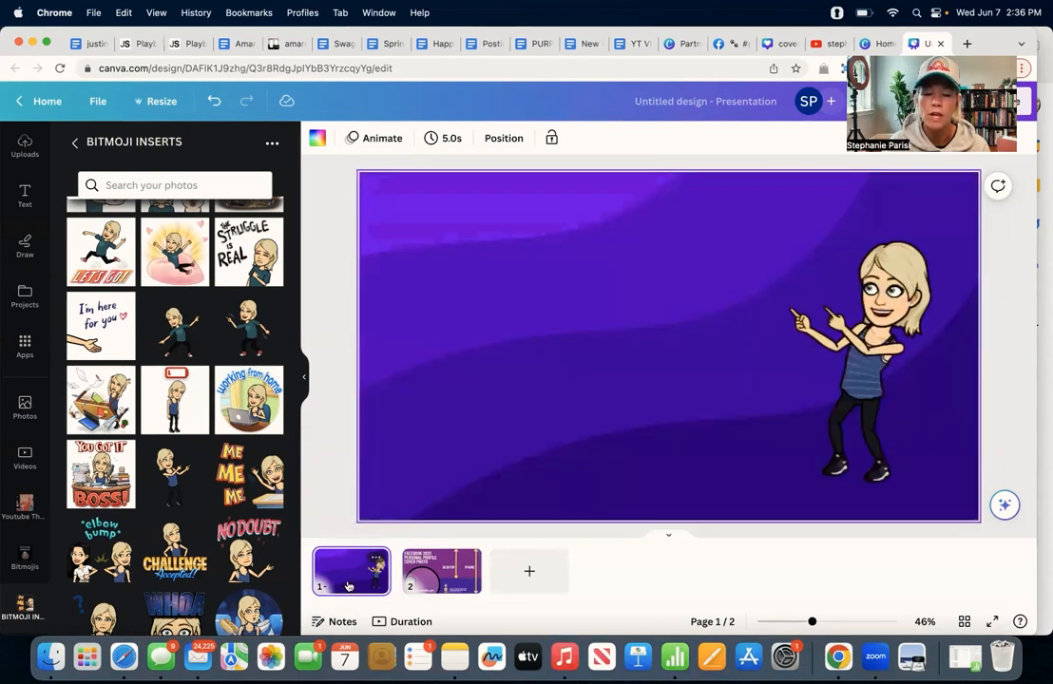
click(24, 195)
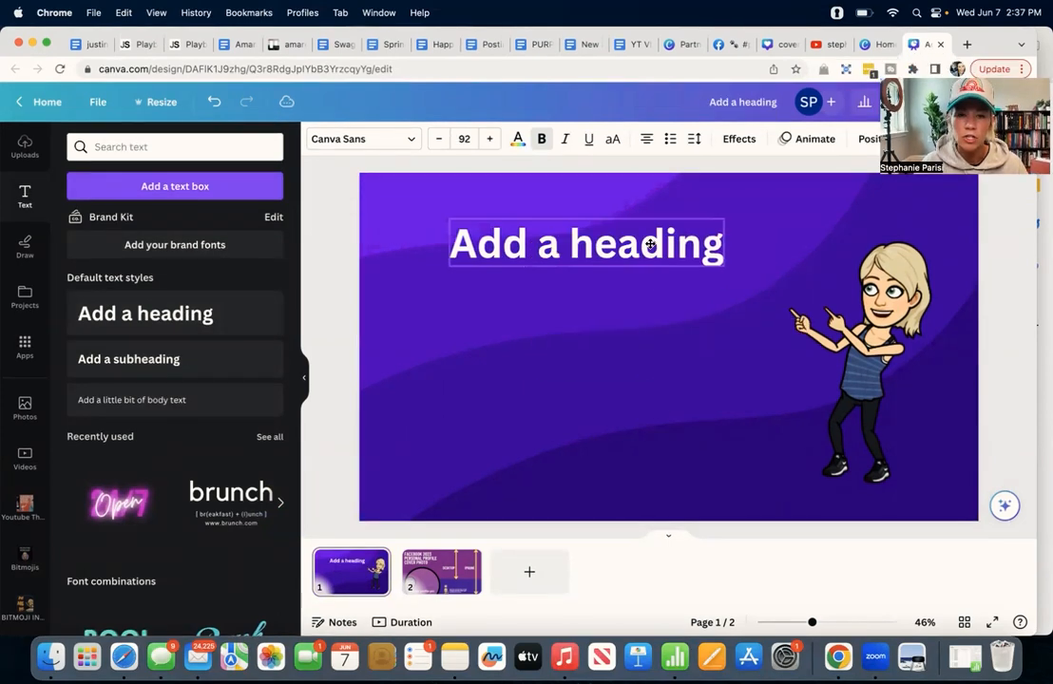
Type the tagline heading, tighten its line spacing, set it to Poppins Medium, and resize it
click(585, 241)
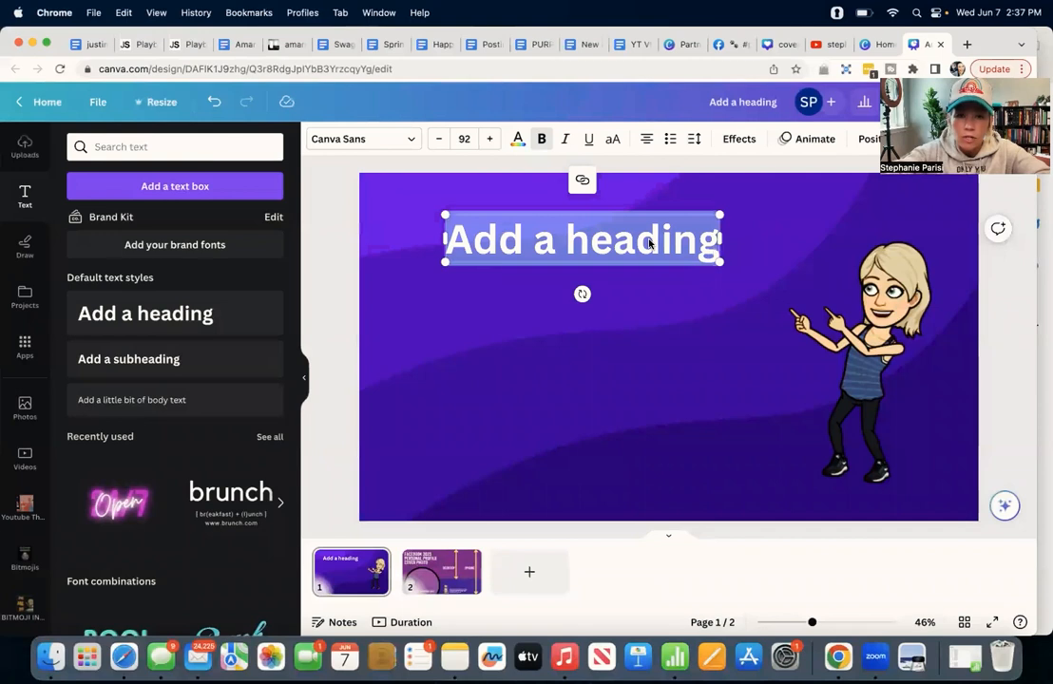
text(helping small business owners grow their influence & profits online)
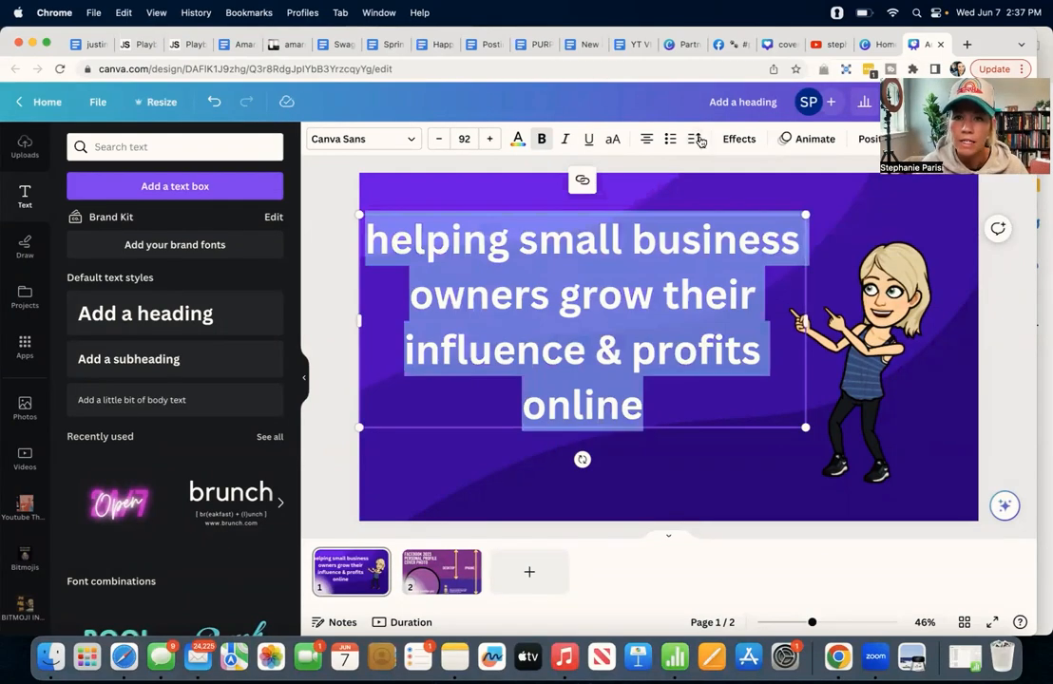
click(694, 139)
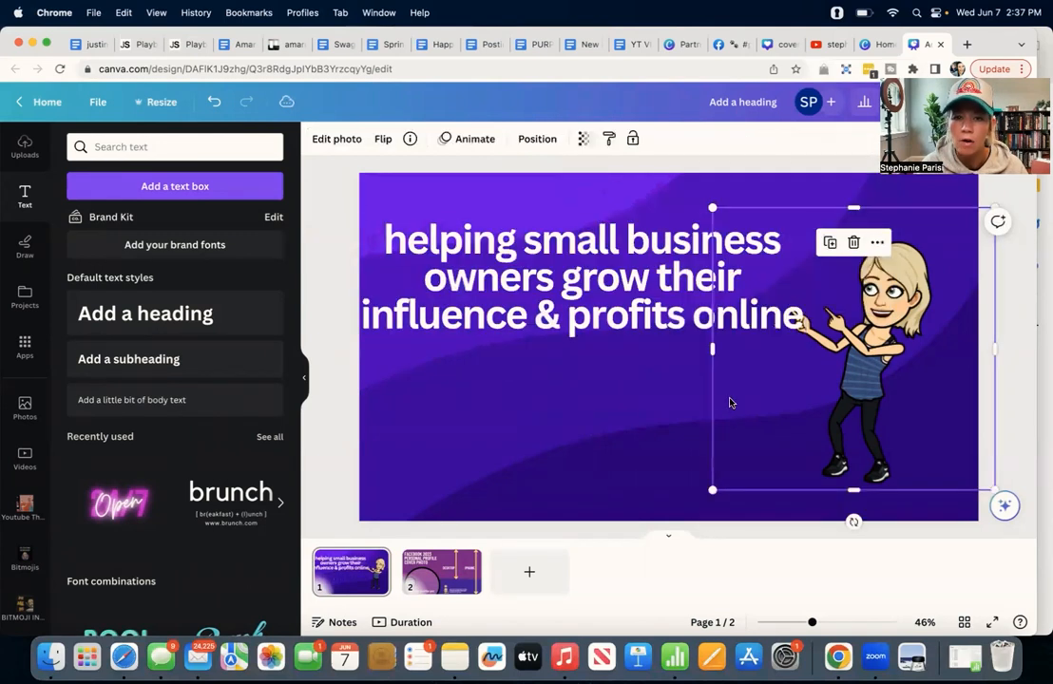
double_click(581, 276)
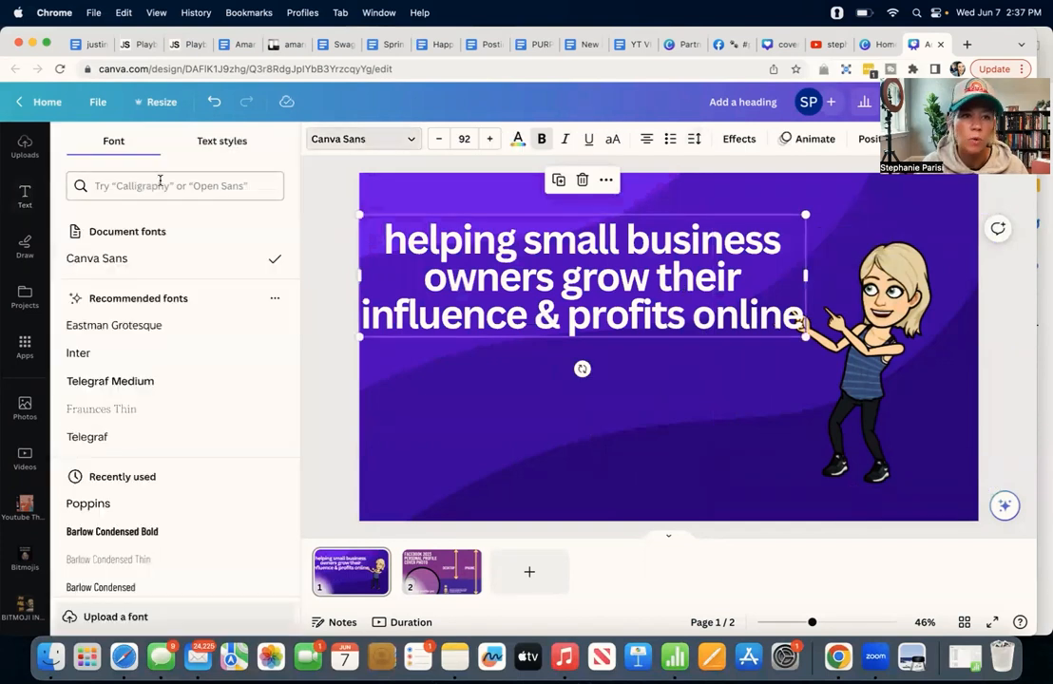
click(113, 313)
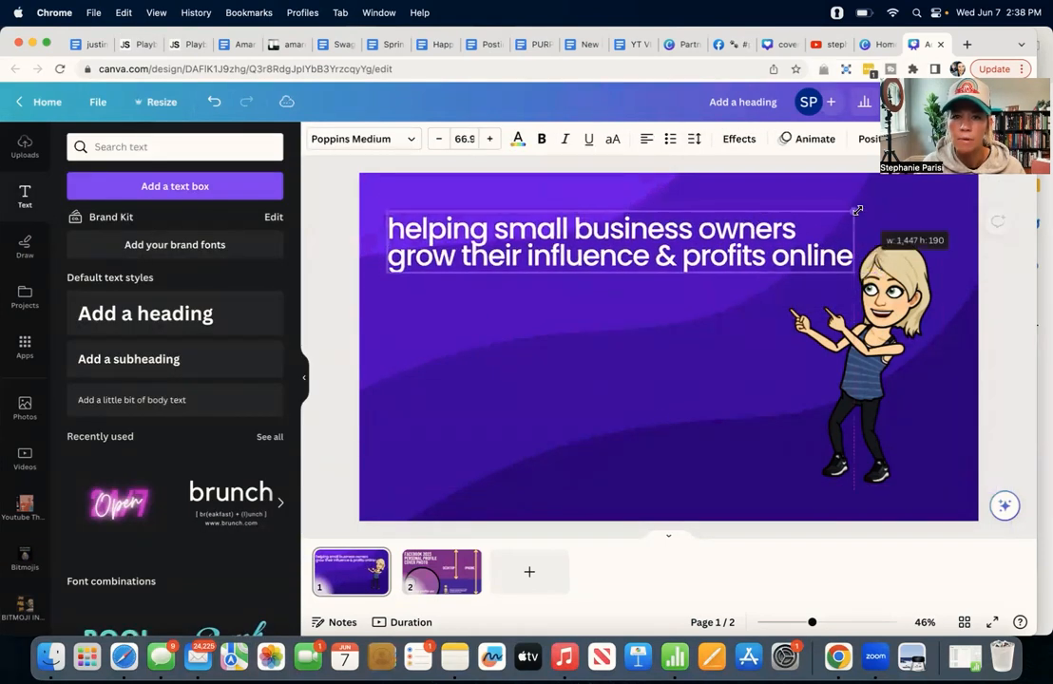
click(618, 242)
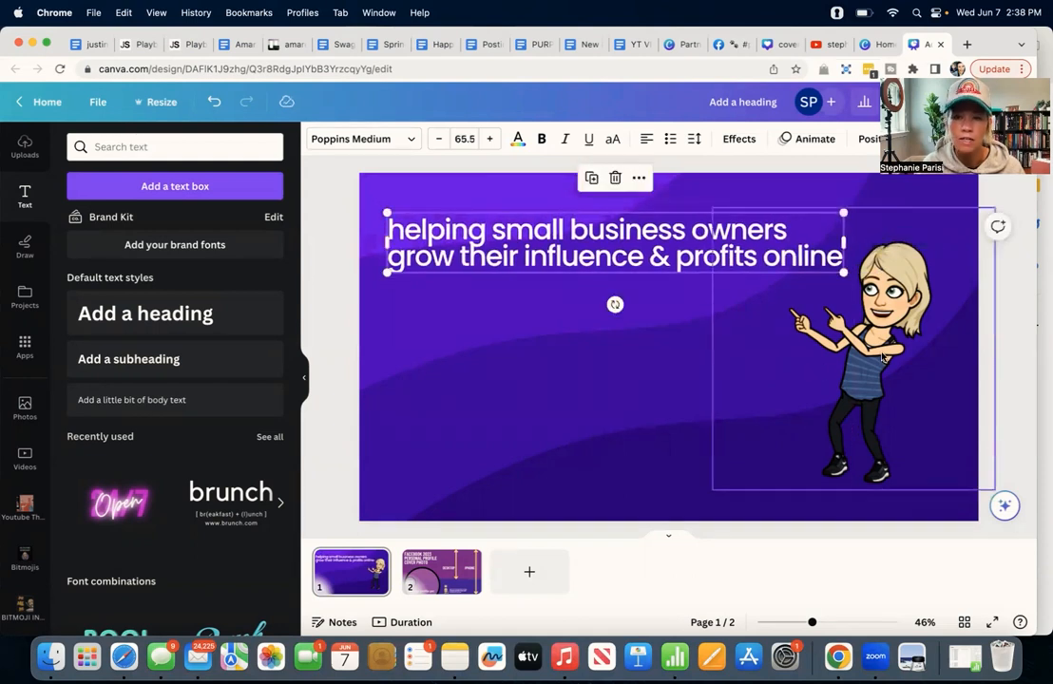
click(860, 361)
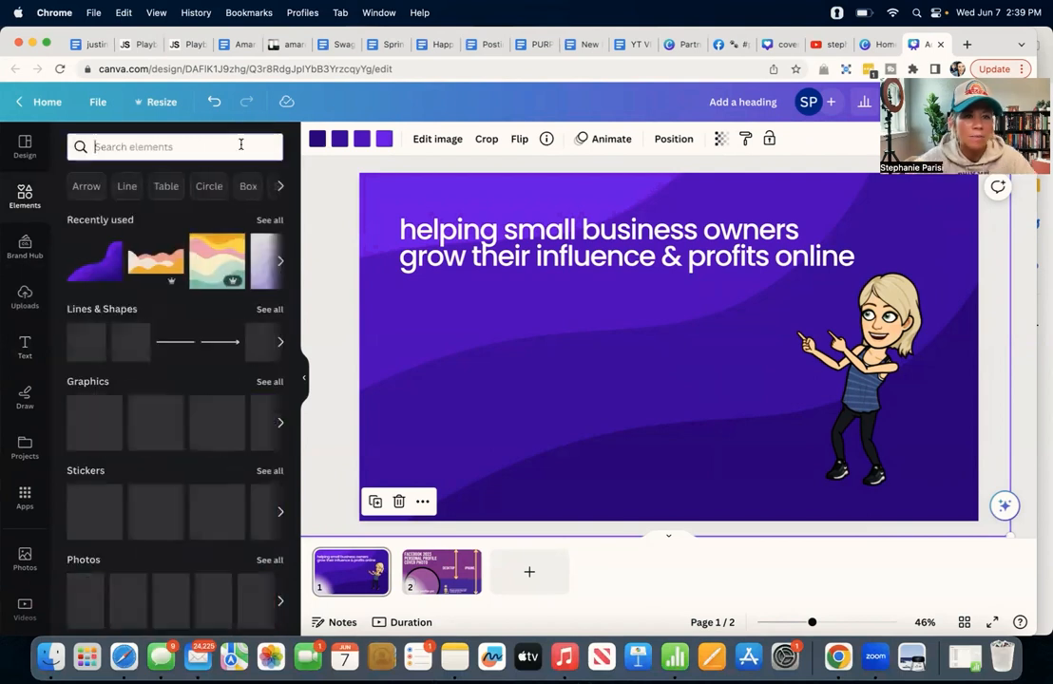
Search 'click', add the circled arrow graphic, and recolor it teal from the brand palette
text(d)
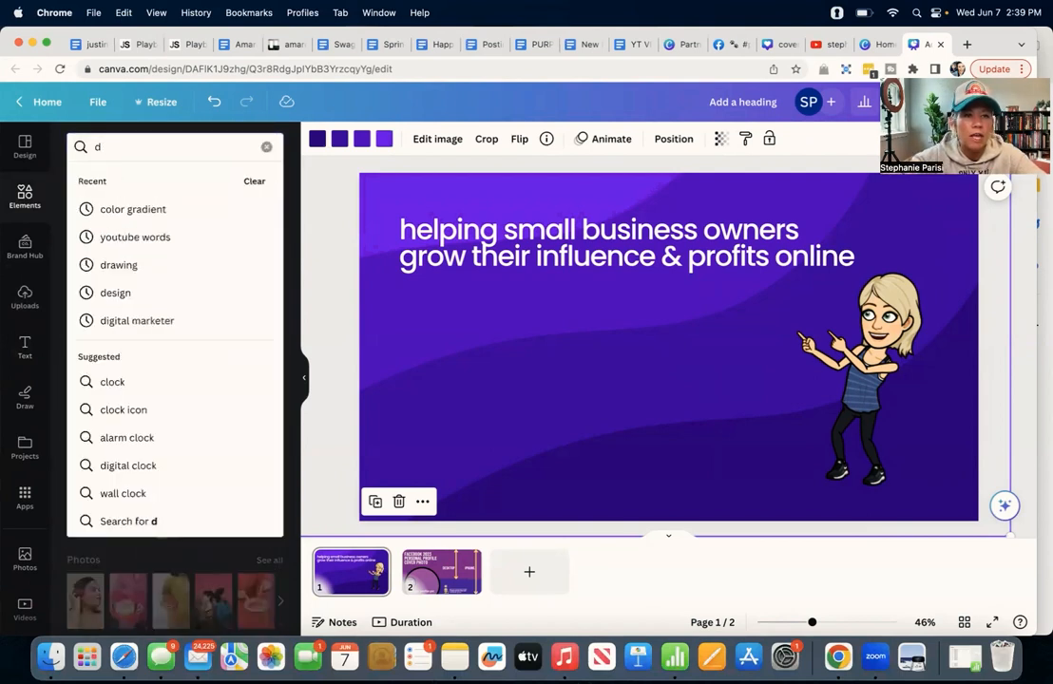
text(click)
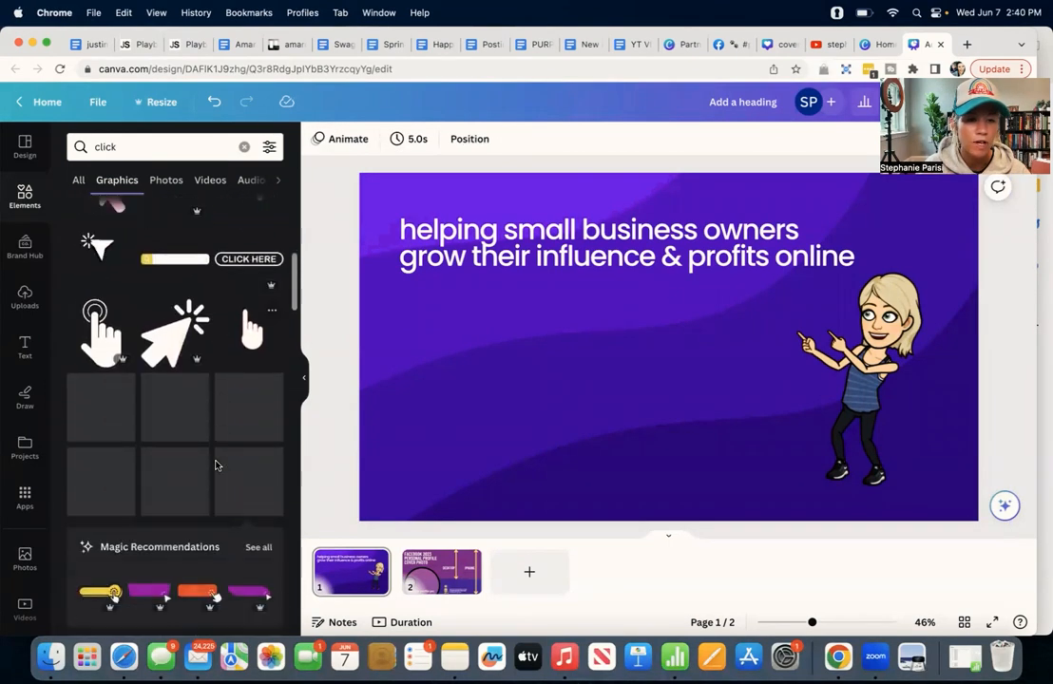
scroll(down, 3)
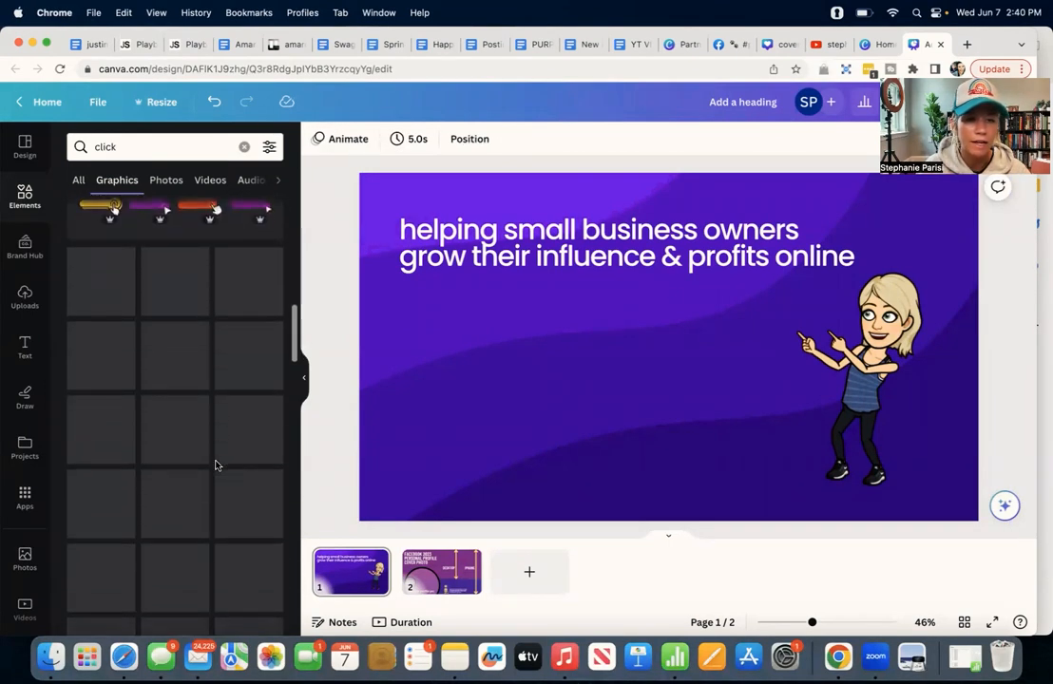
click(175, 297)
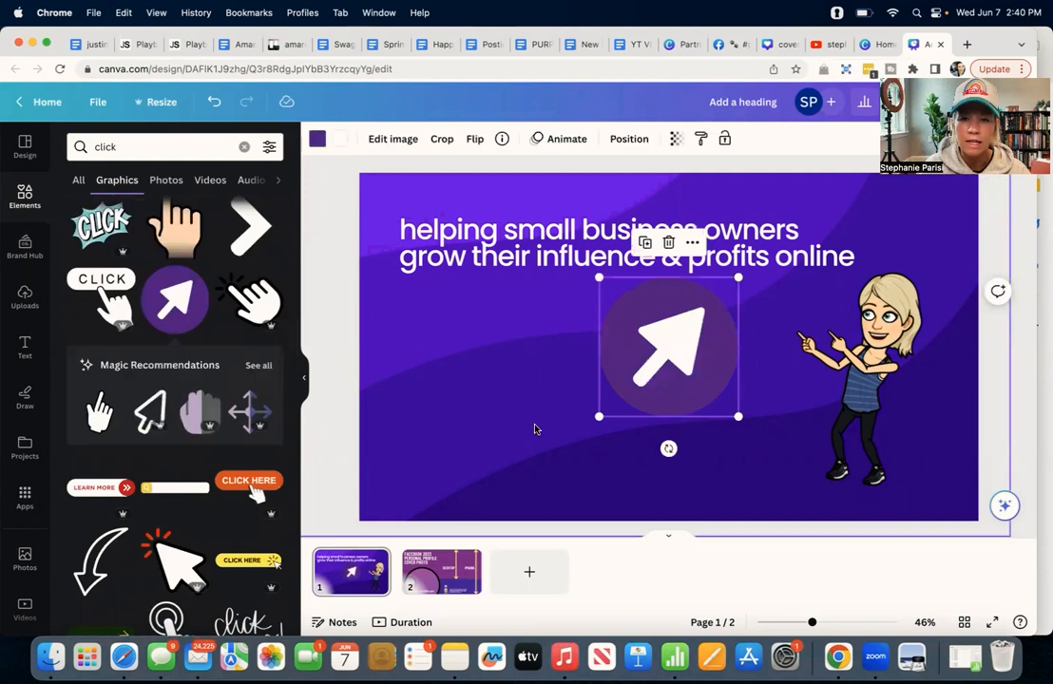
click(317, 139)
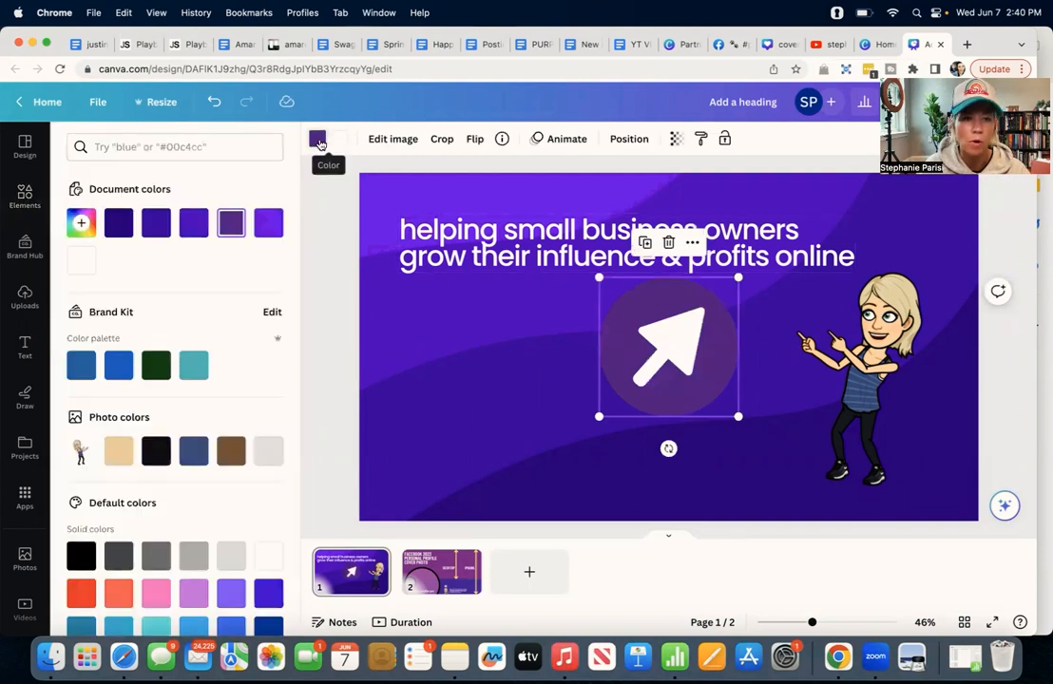
click(193, 365)
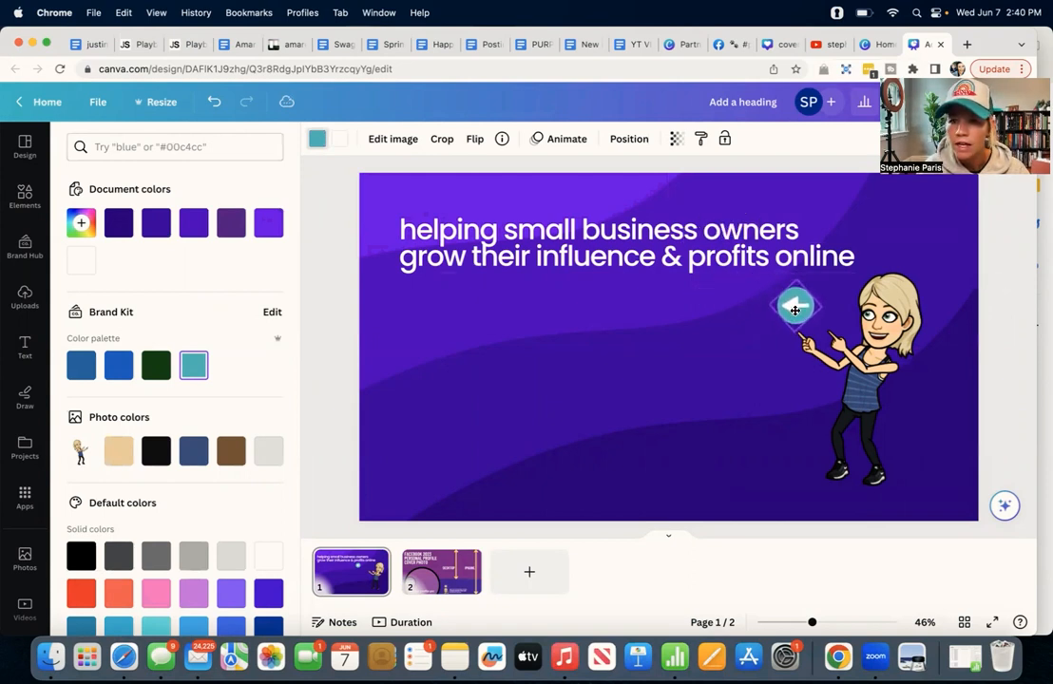
click(794, 308)
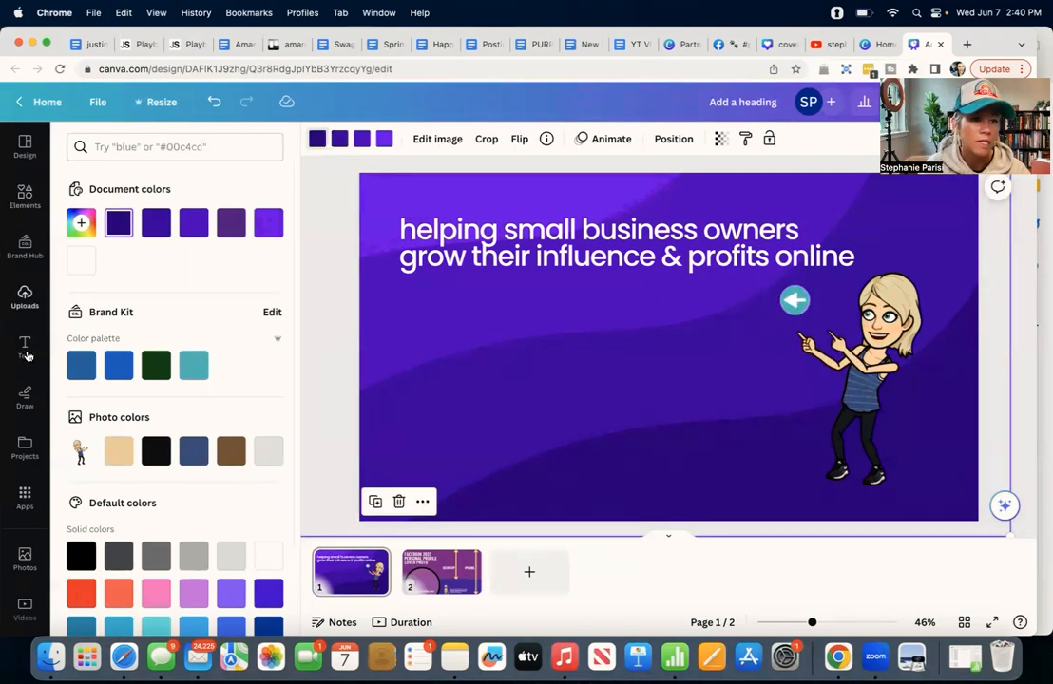
Add a 'click for info' subheading and resize the arrow to sit beside it
click(24, 347)
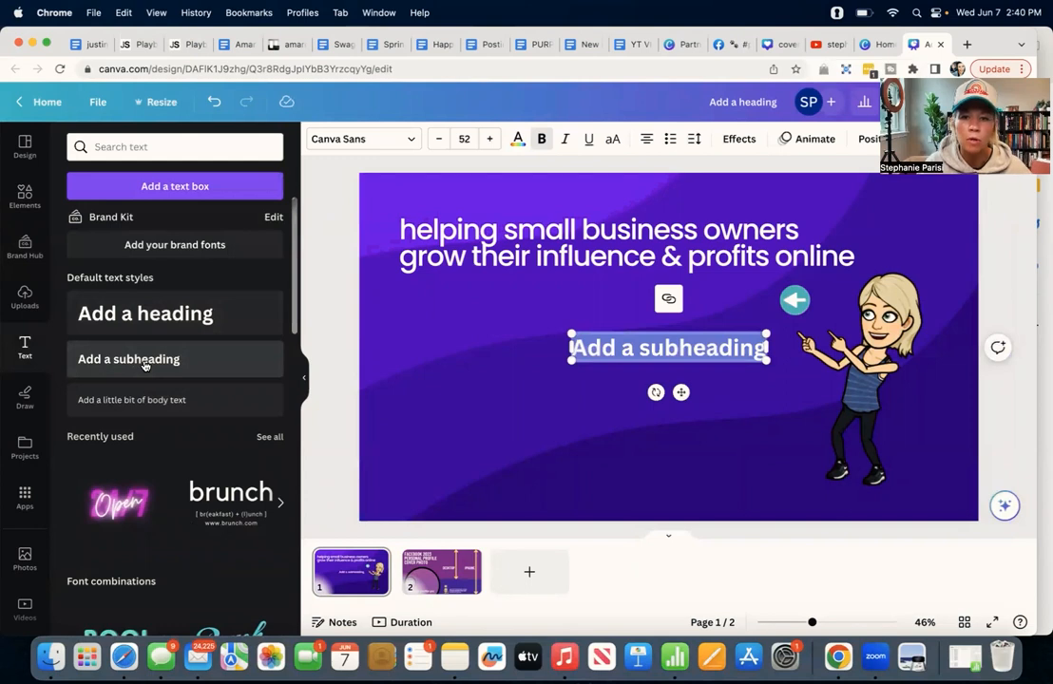
text(click for info)
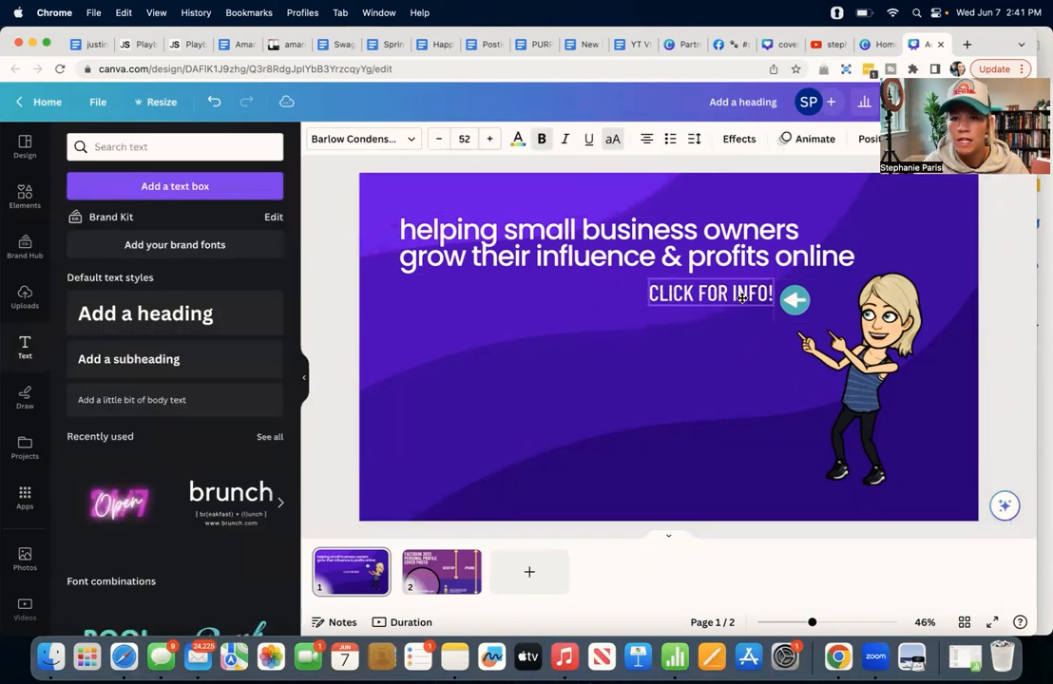
click(855, 380)
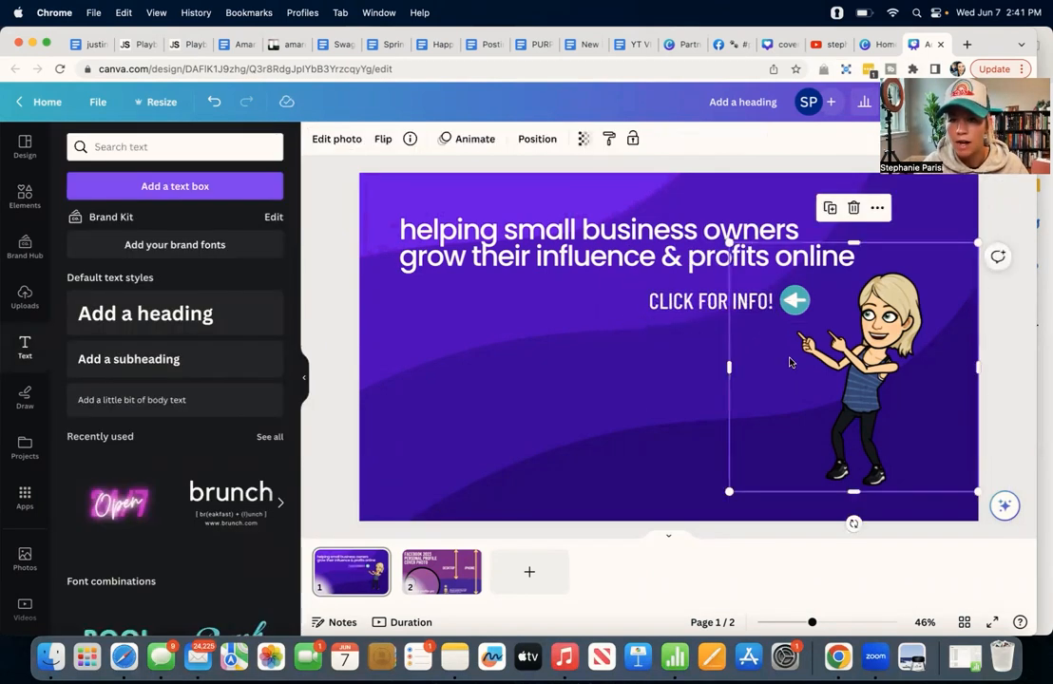
click(795, 301)
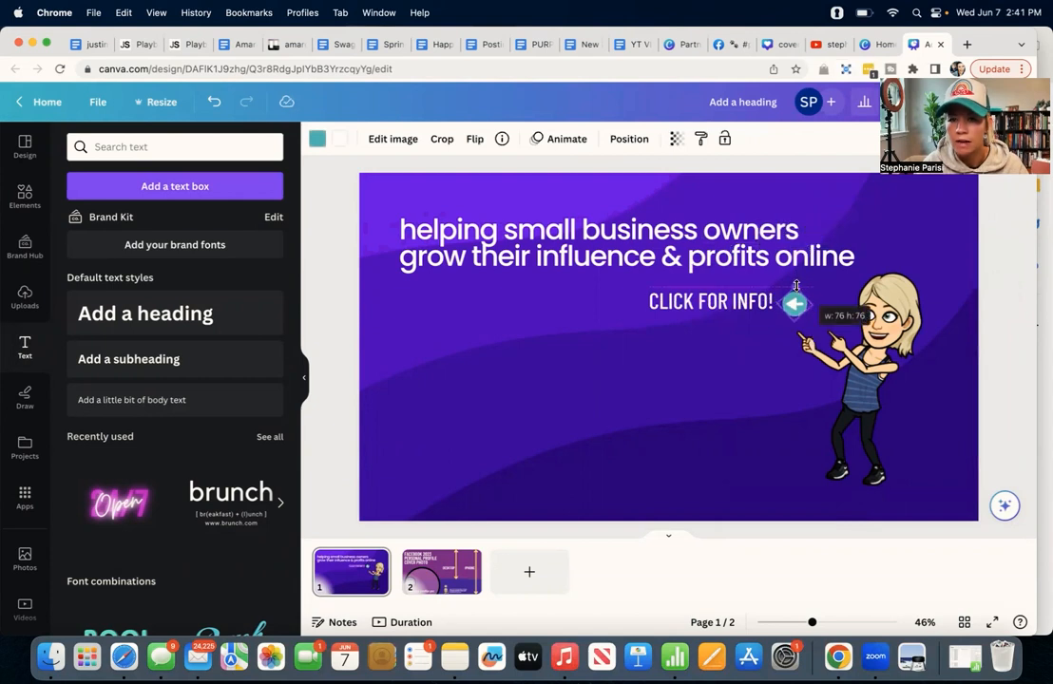
click(795, 304)
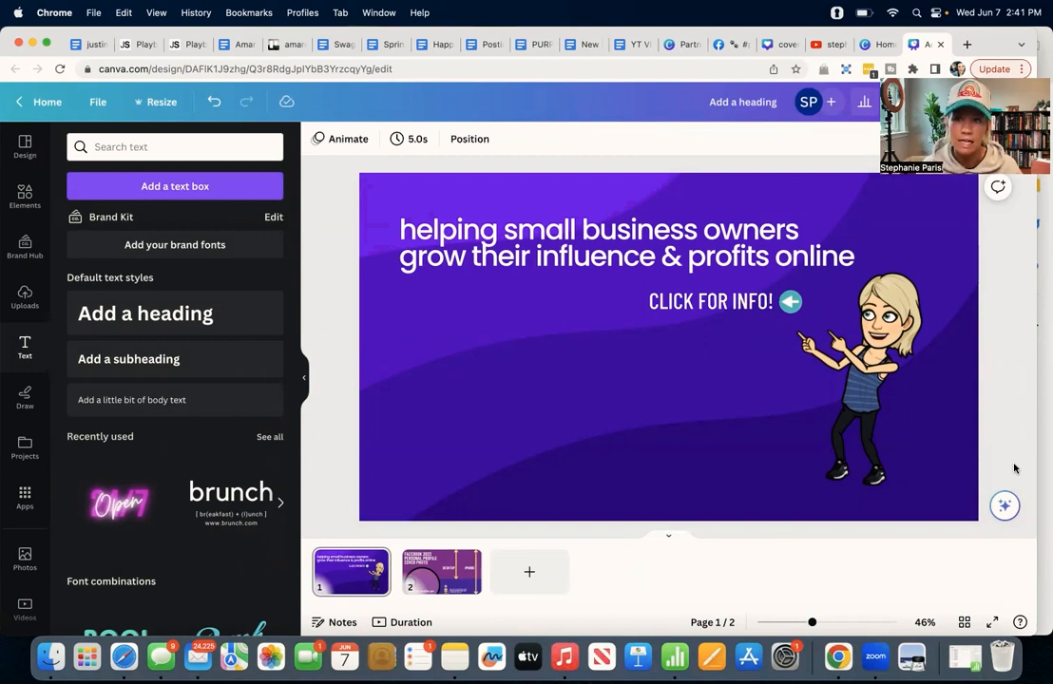
mouse_move(290, 263)
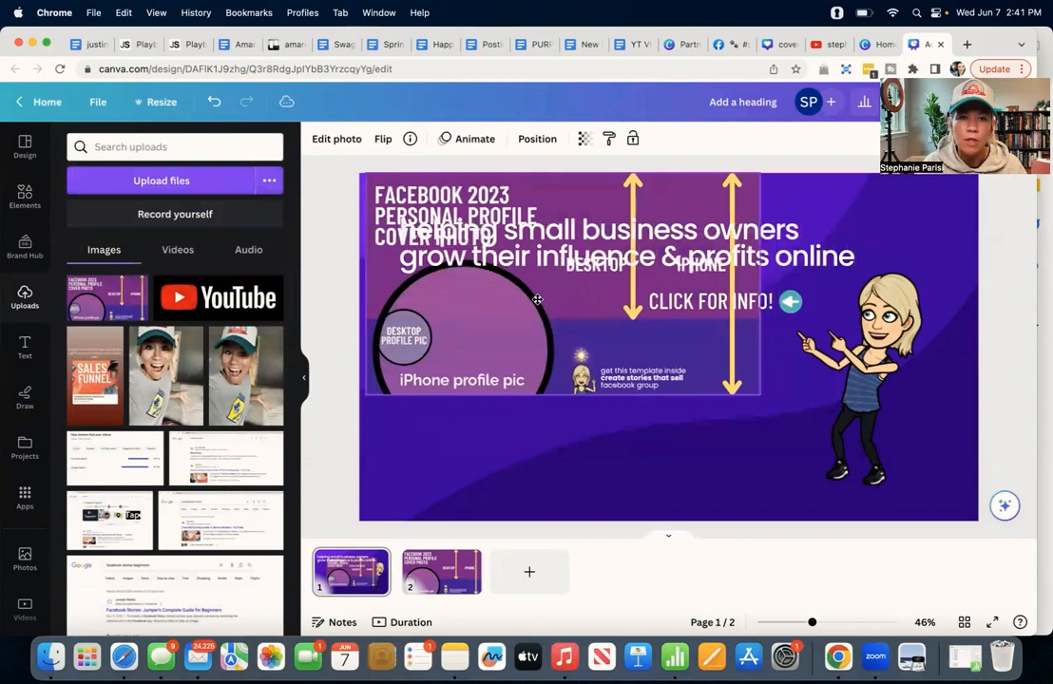
Overlay the uploaded cover photo template on page 1 at transparency 26
click(537, 298)
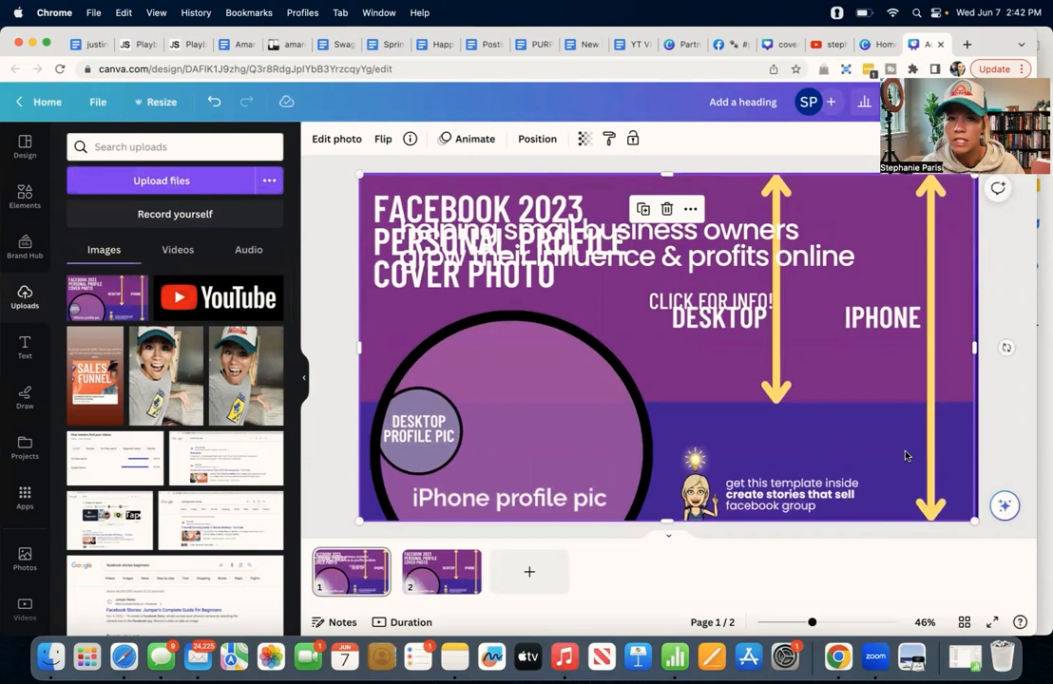
click(584, 139)
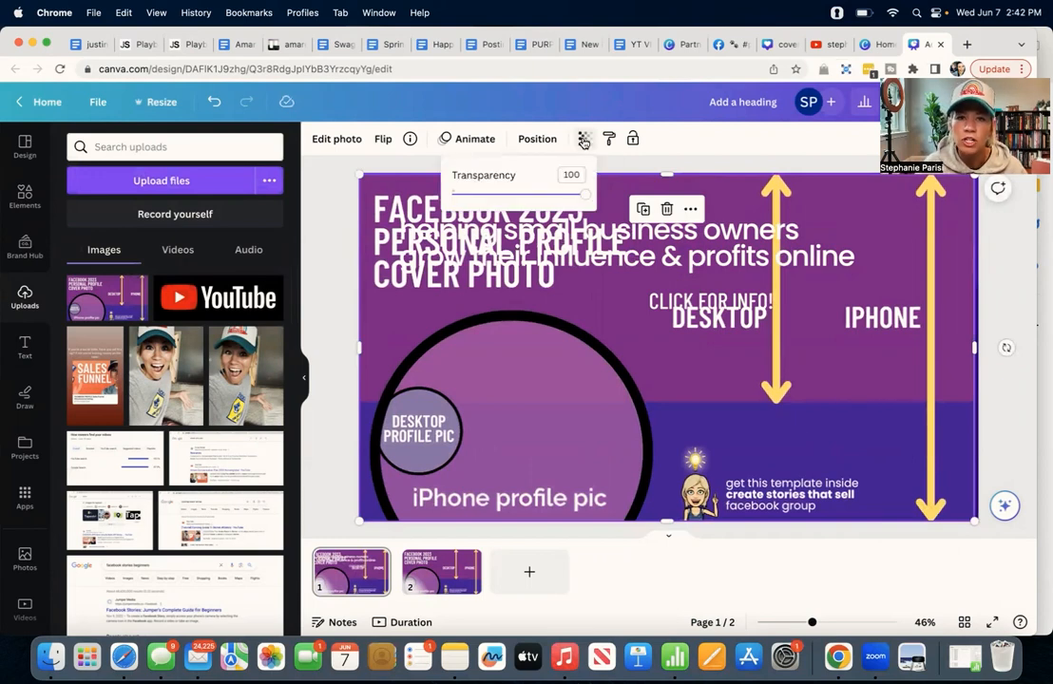
drag(587, 194, 487, 194)
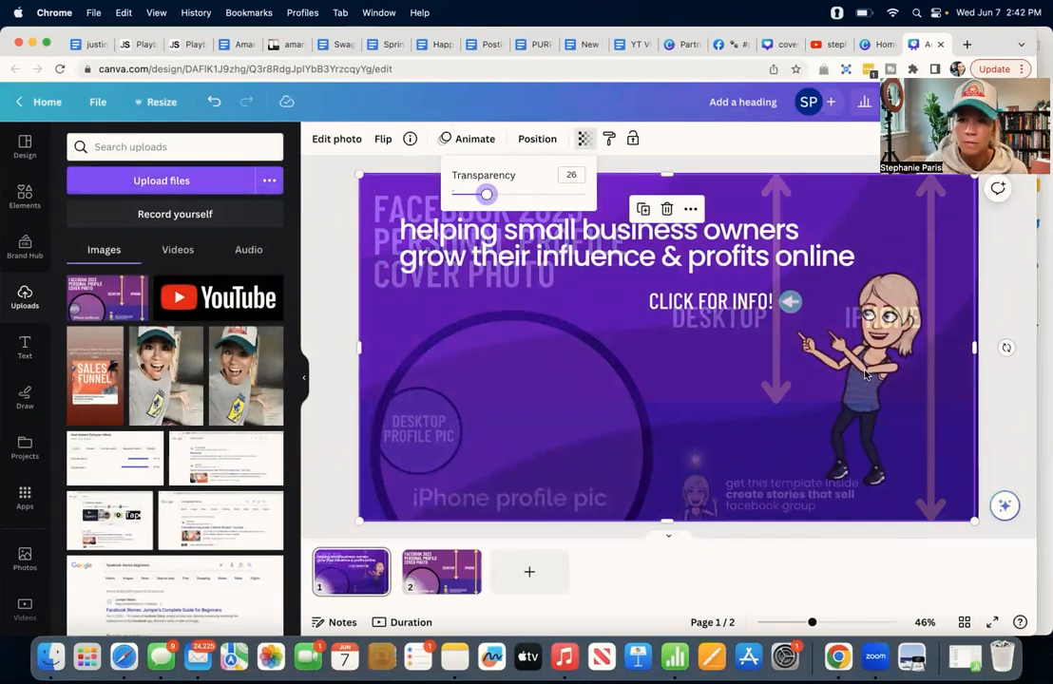
mouse_move(864, 406)
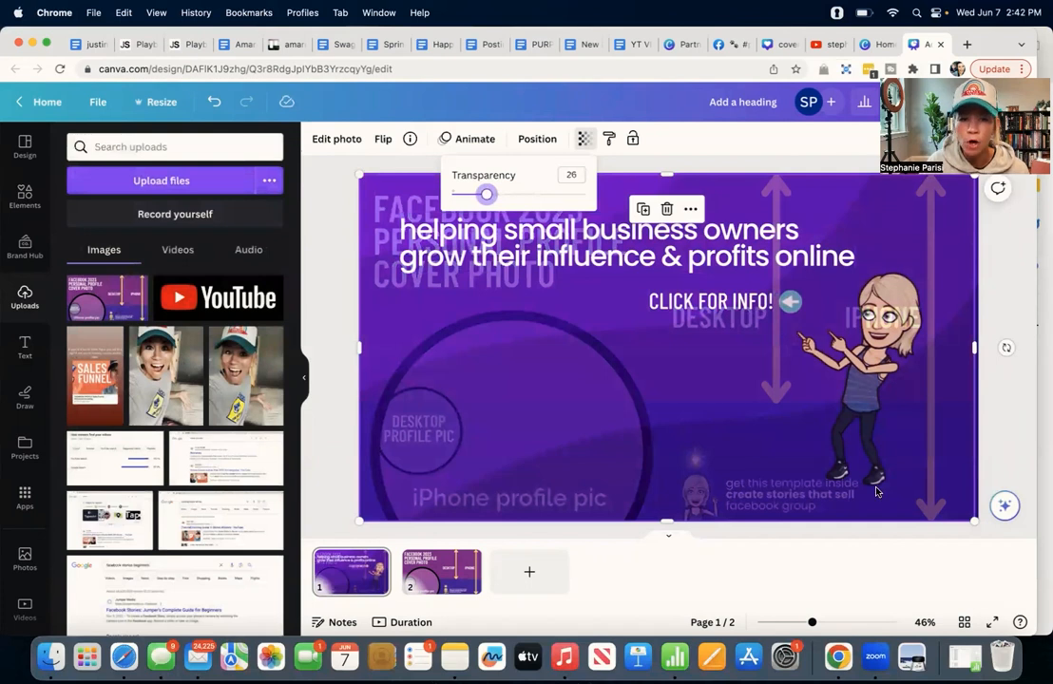
mouse_move(629, 474)
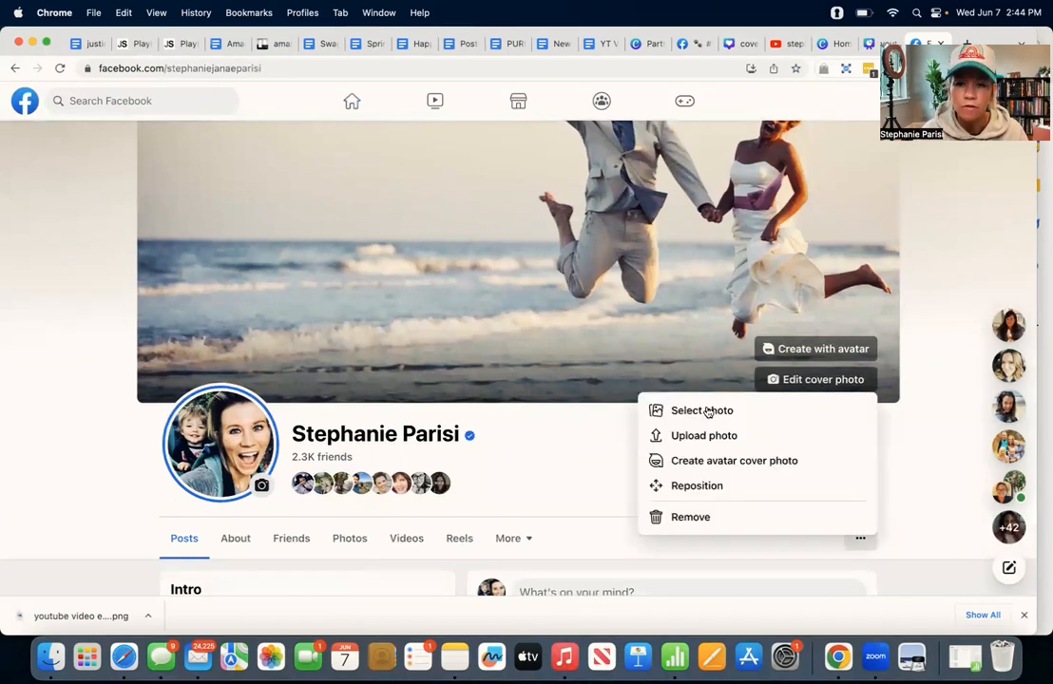
mouse_move(704, 435)
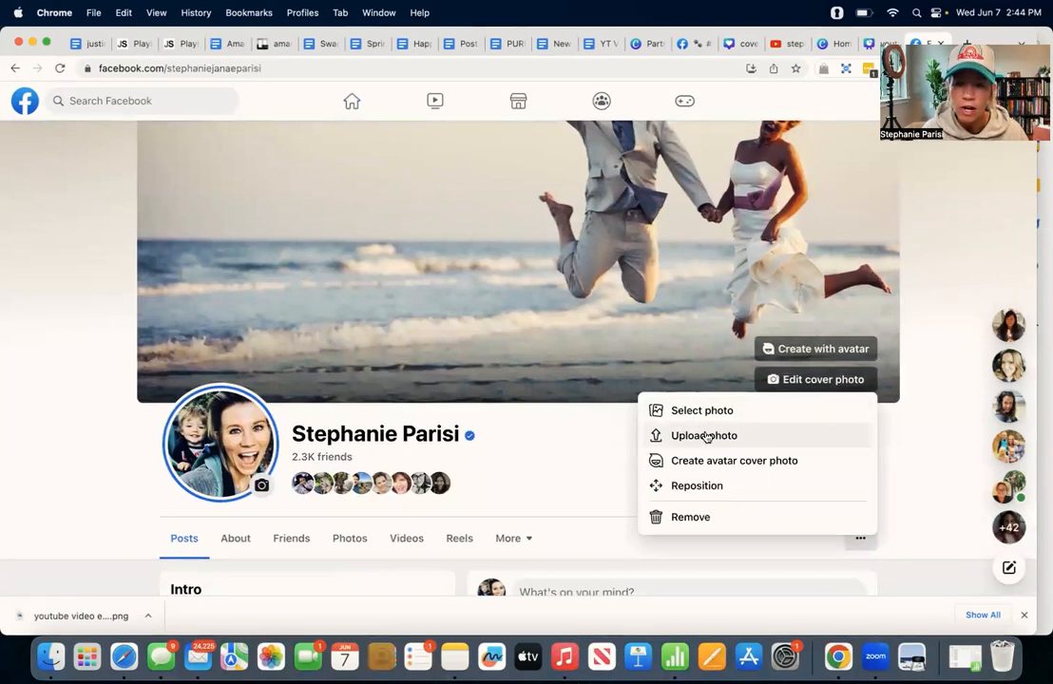
Upload youtube video example.png from Downloads as the group's new cover photo
click(703, 435)
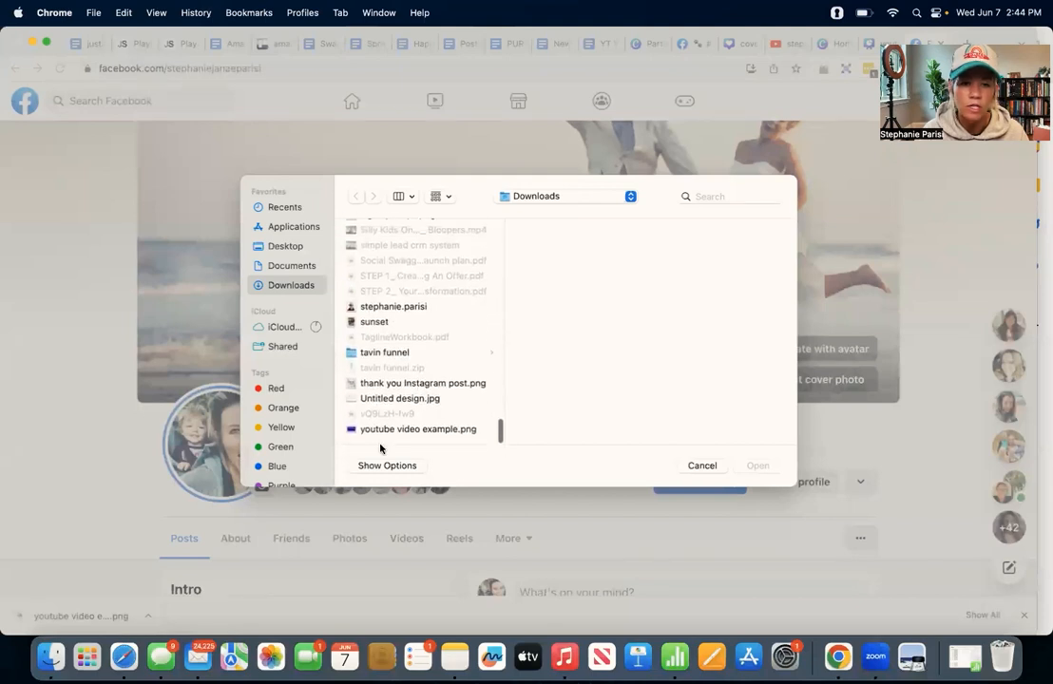
click(417, 429)
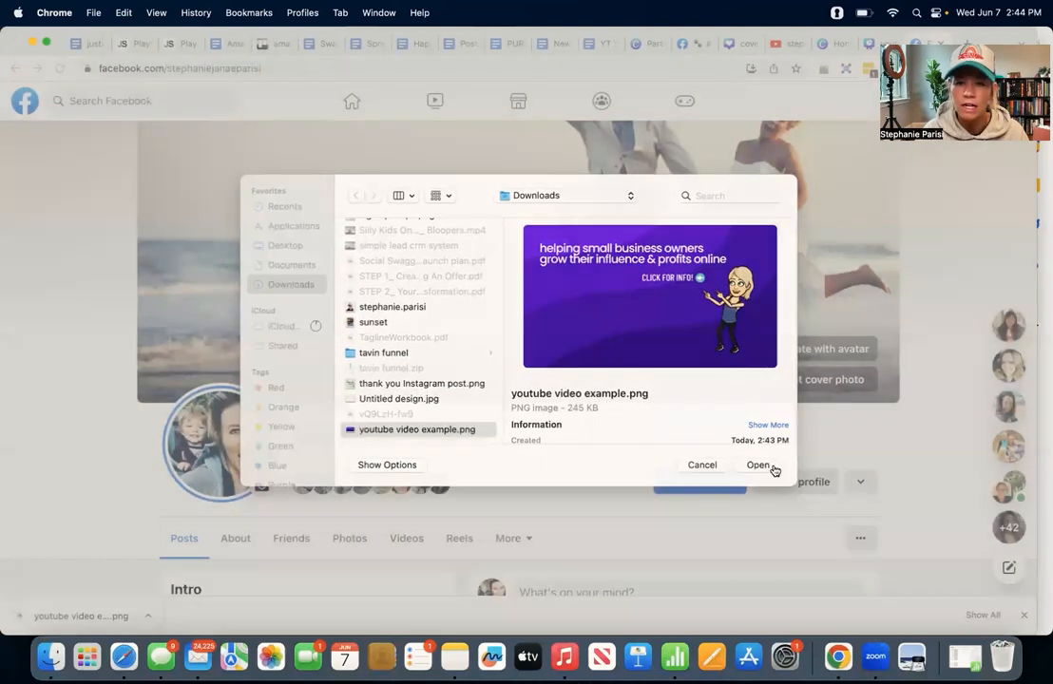
click(757, 464)
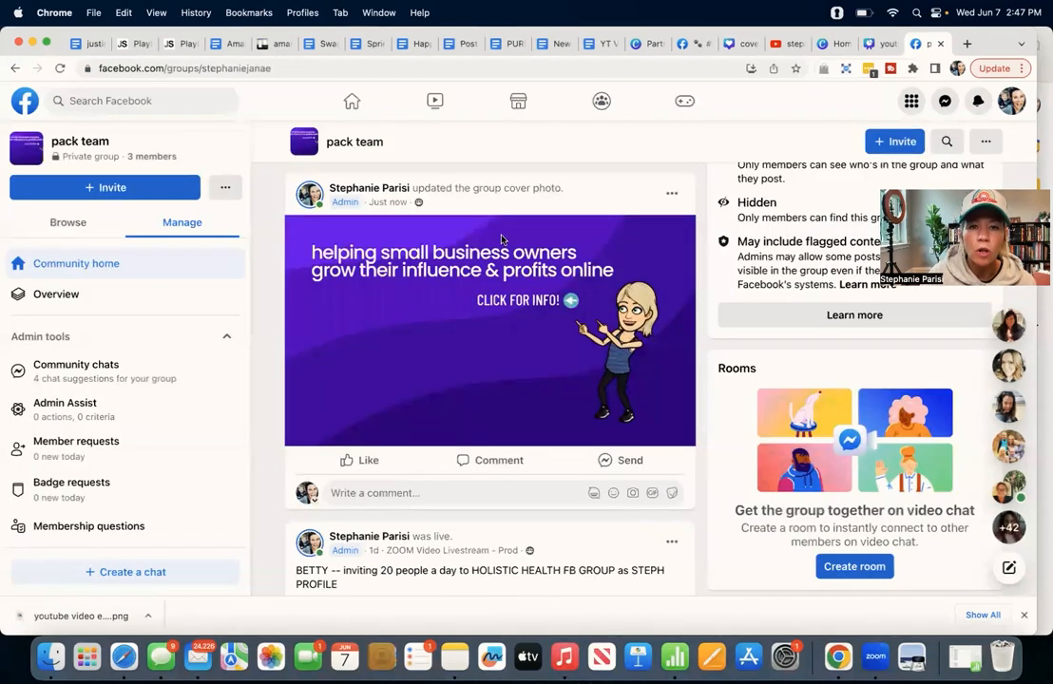
Edit the cover photo post to add a membership caption with the website link, and save
scroll(down, 3)
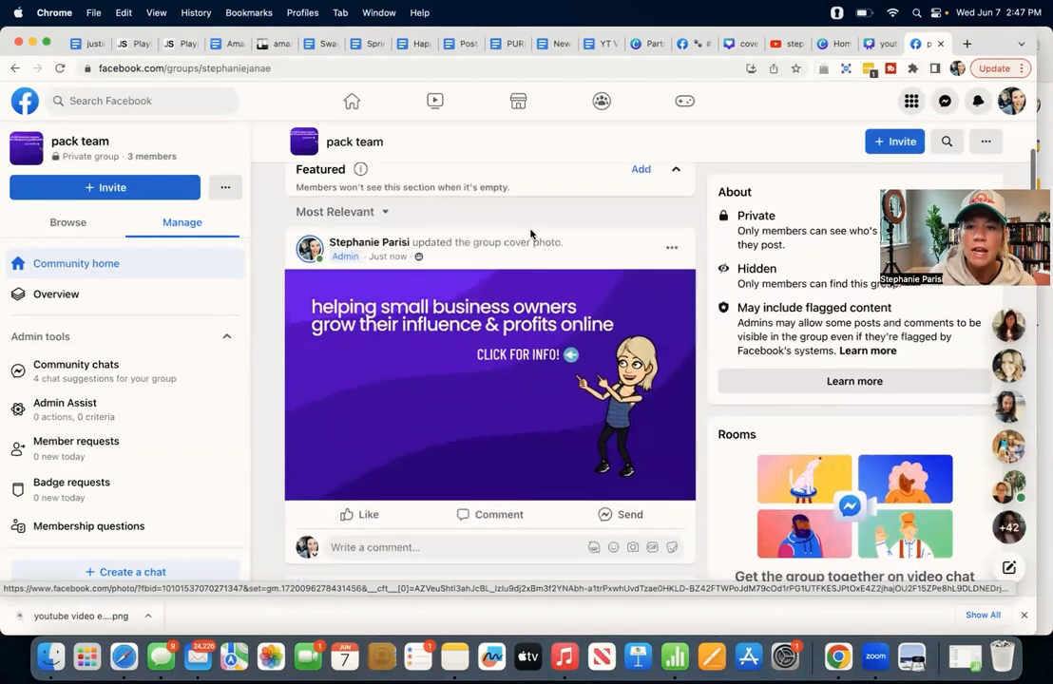
click(670, 248)
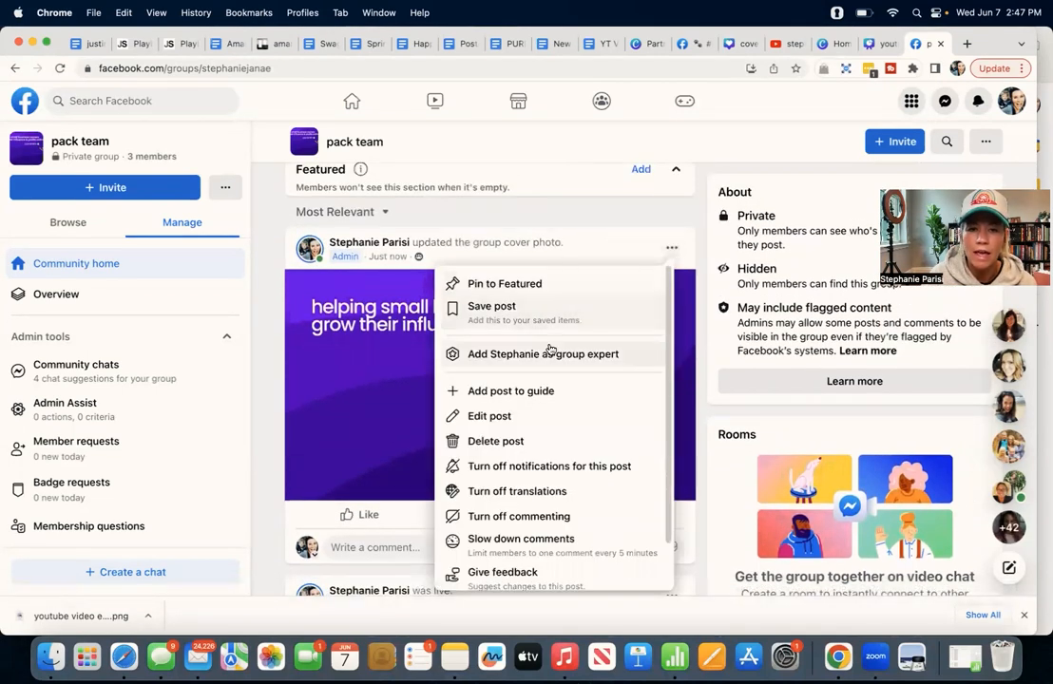
click(496, 415)
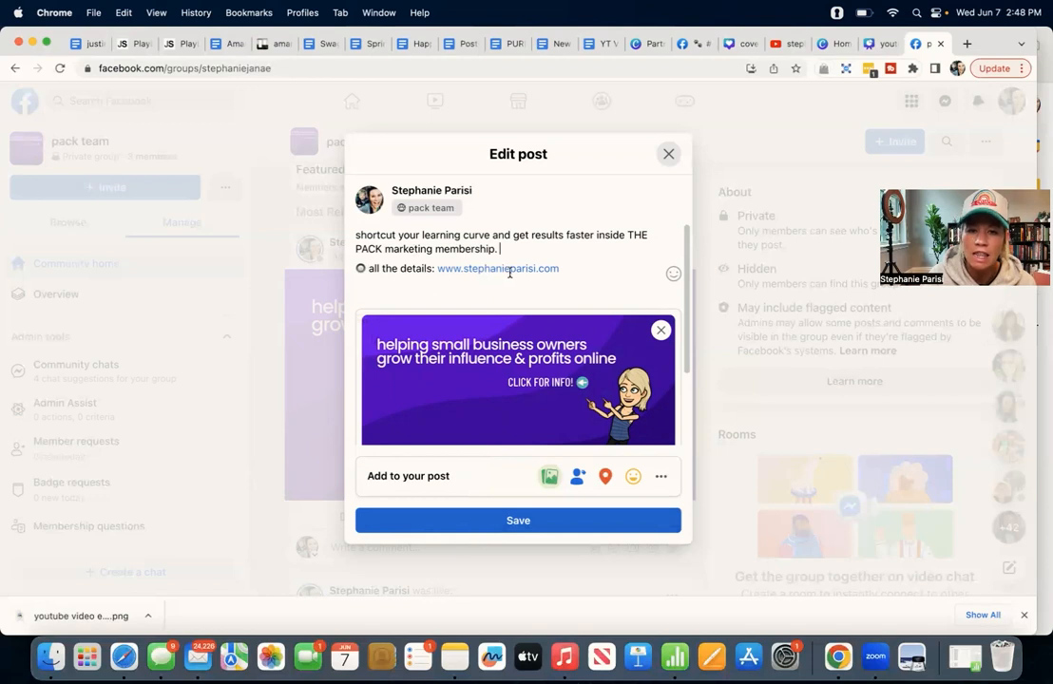
click(518, 519)
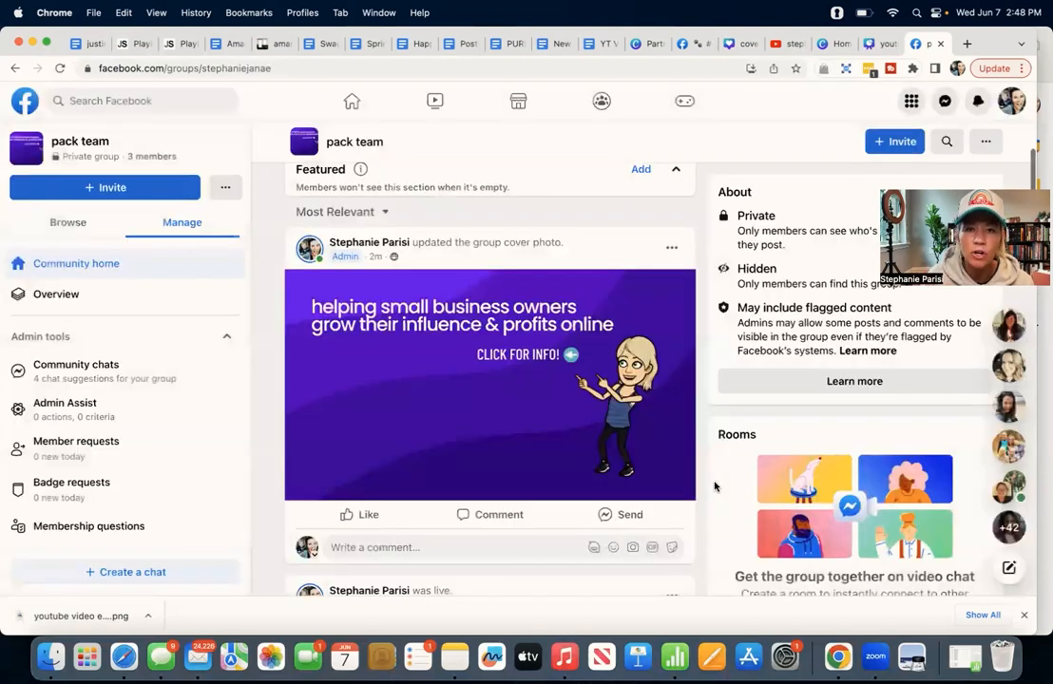
scroll(down, 3)
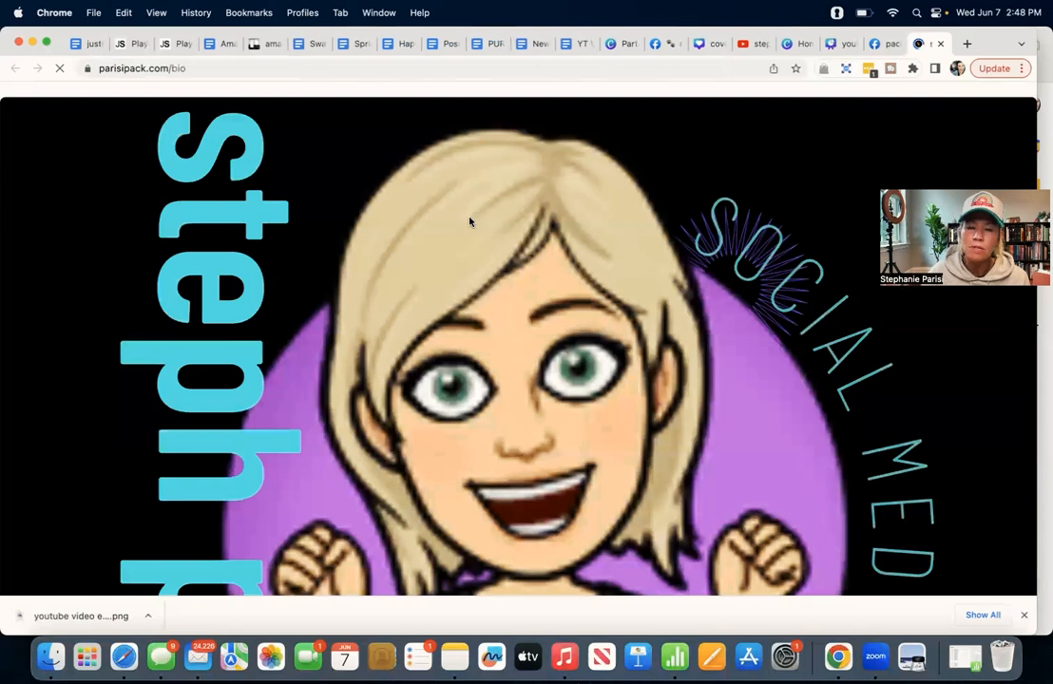
Scroll down the parisipack.com bio page through its links to the free-quiz video
scroll(down, 3)
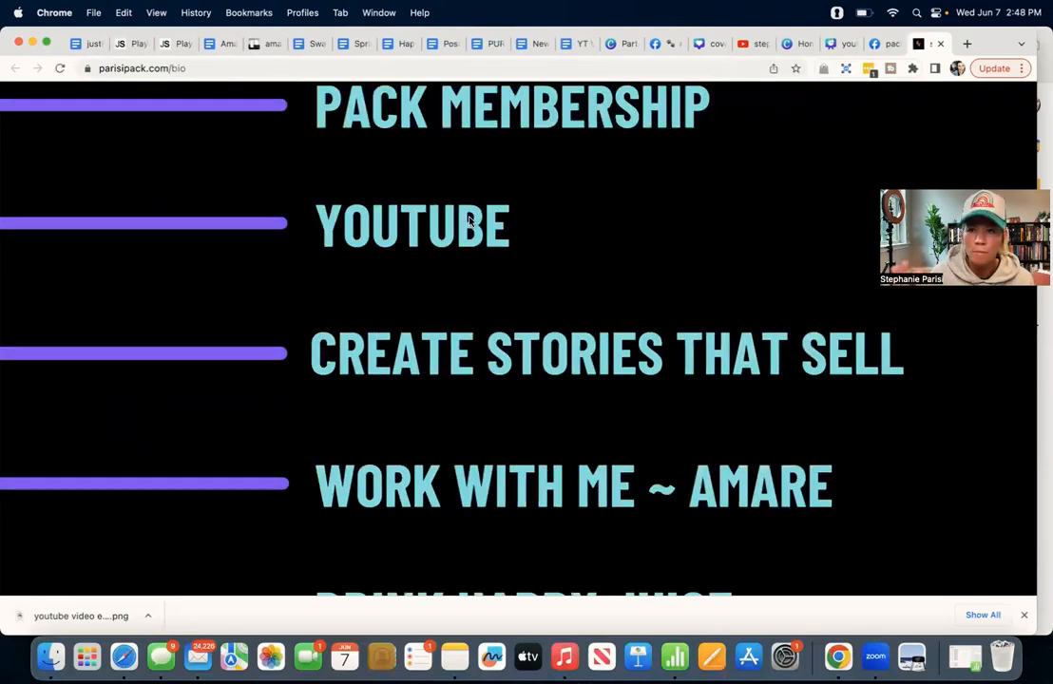
scroll(down, 3)
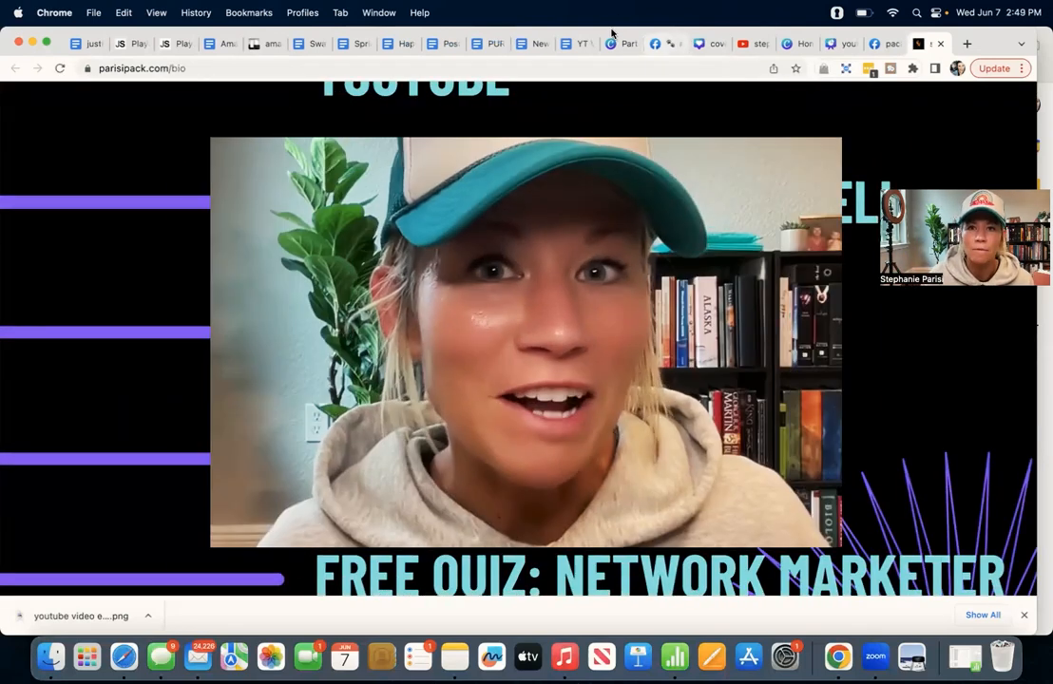